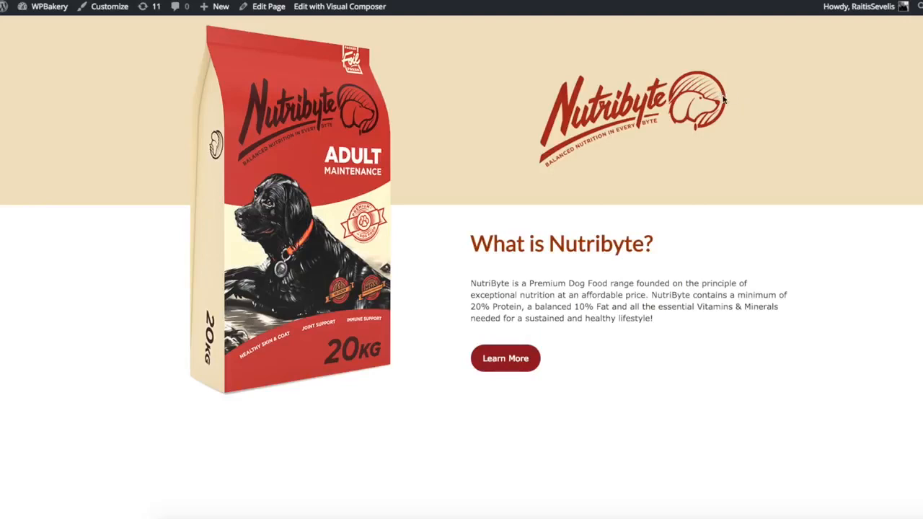
mouse_move(765, 112)
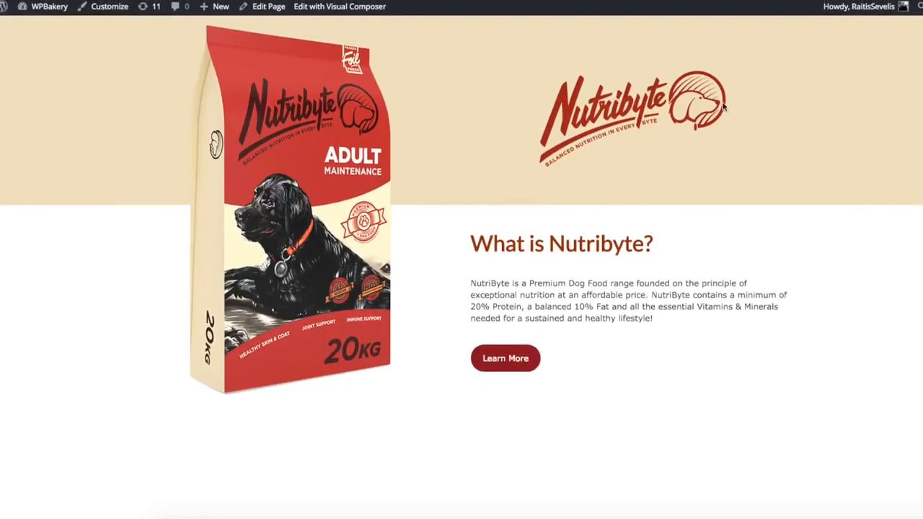
mouse_move(266, 112)
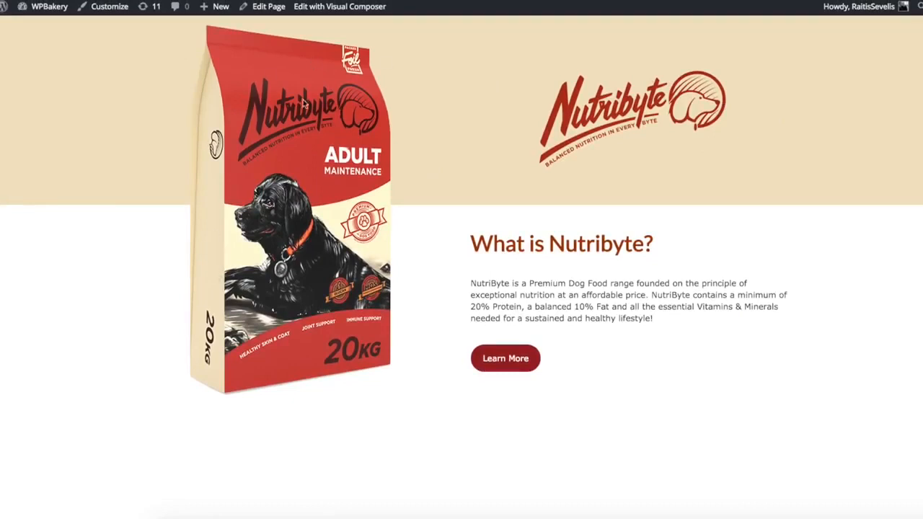
mouse_move(700, 127)
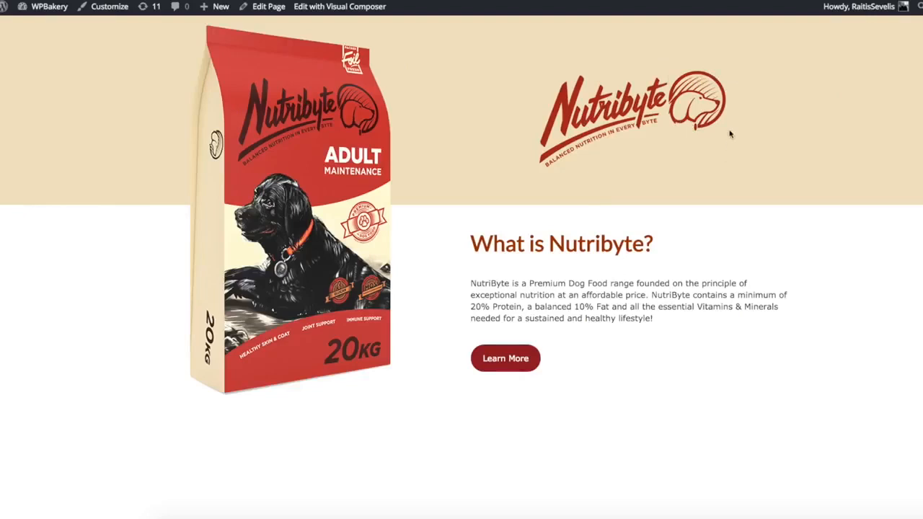
mouse_move(506, 262)
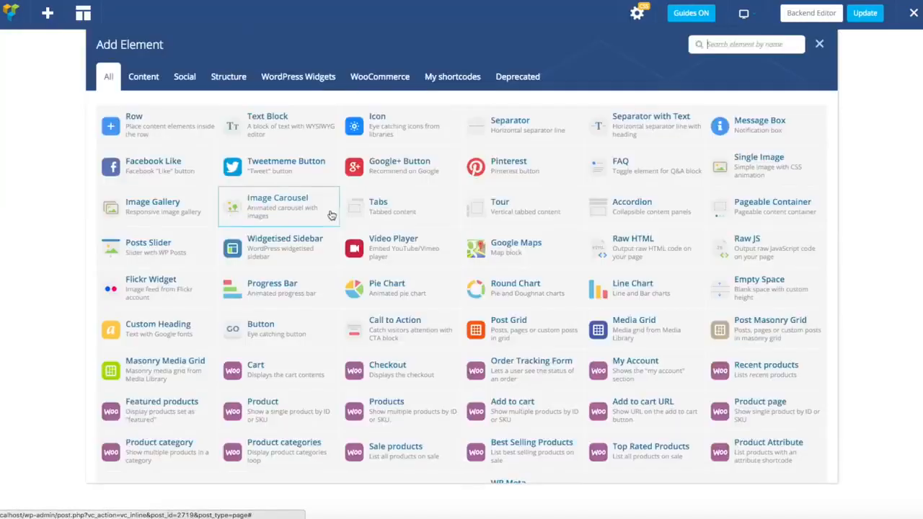
Add a row with a 1/2 + 1/2 column layout and duplicate it to get two such rows.
left_click(819, 44)
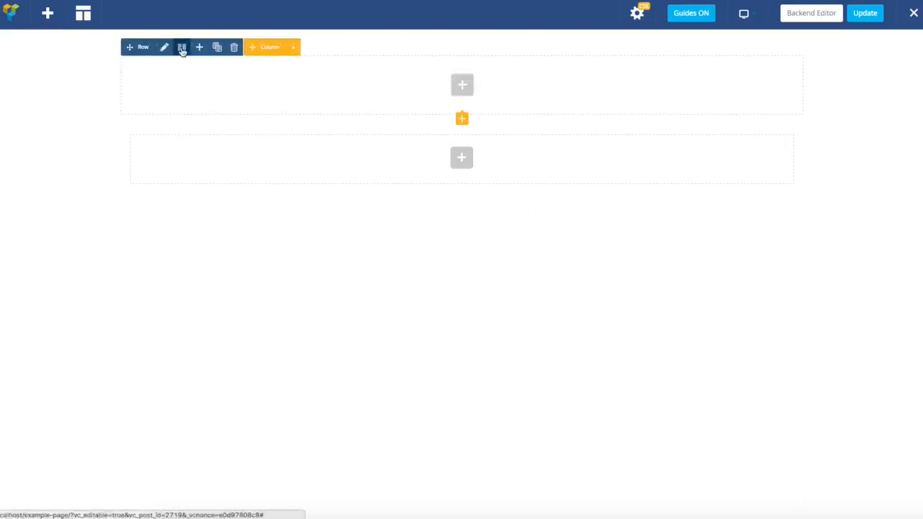
left_click(182, 47)
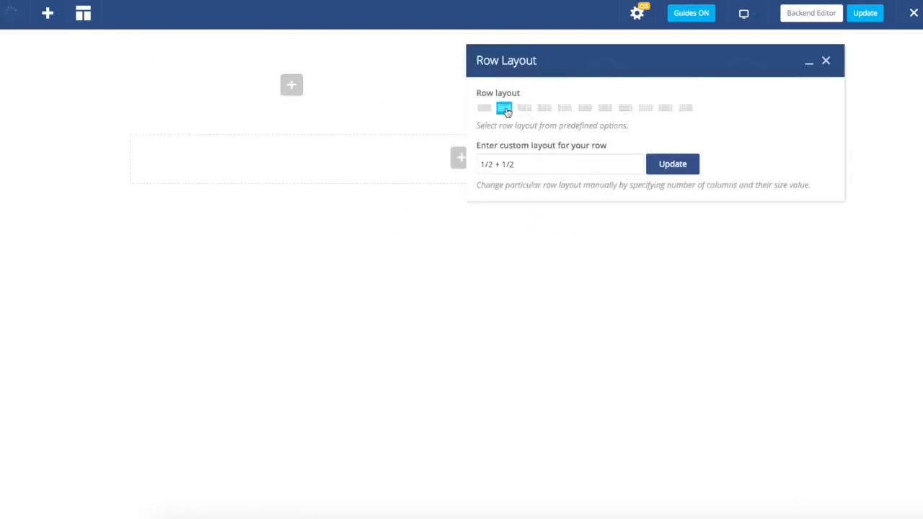
left_click(504, 107)
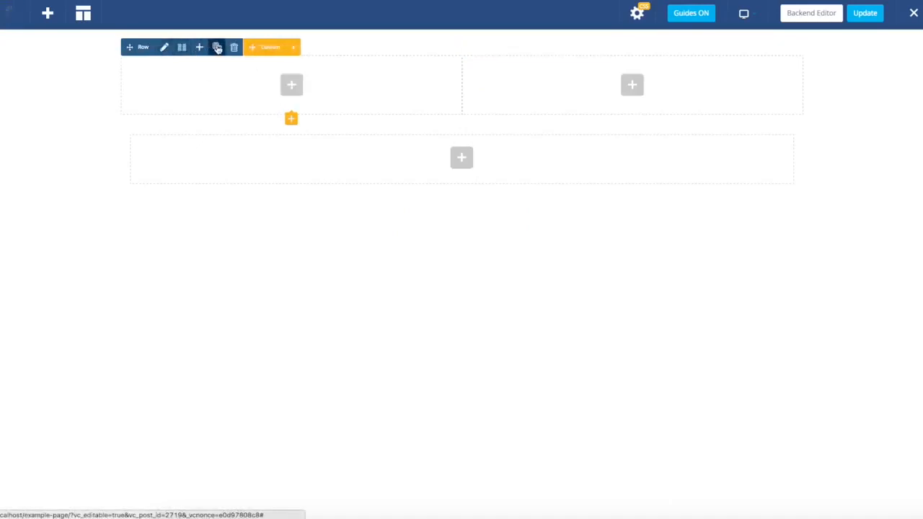
left_click(217, 46)
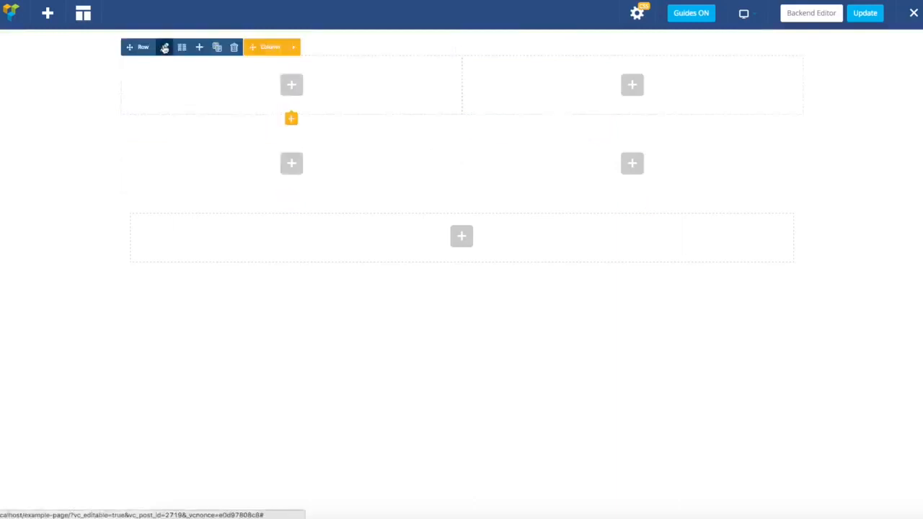
left_click(164, 47)
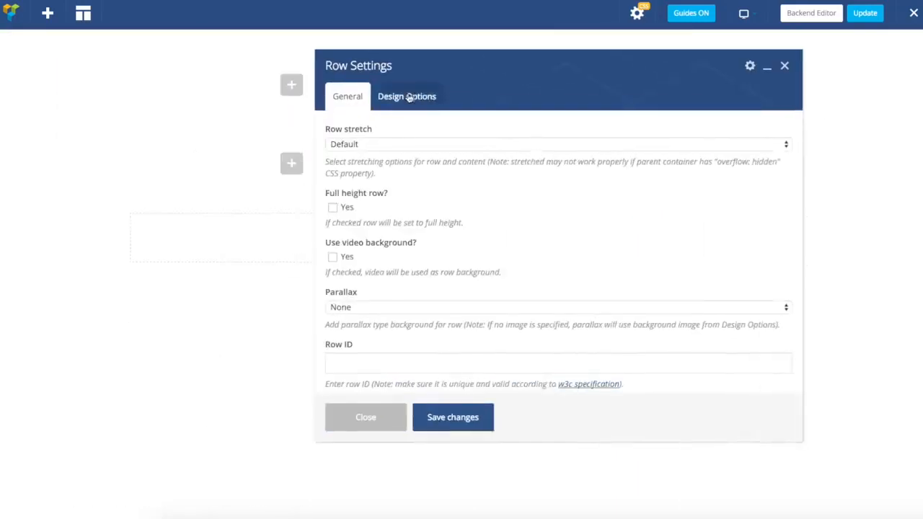
Give the first row a beige background colour in Design Options.
left_click(407, 96)
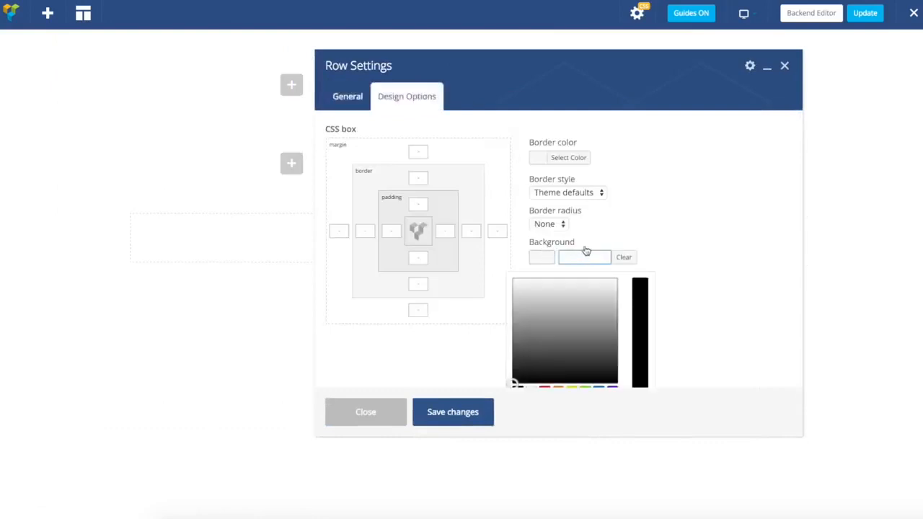
left_click(541, 257)
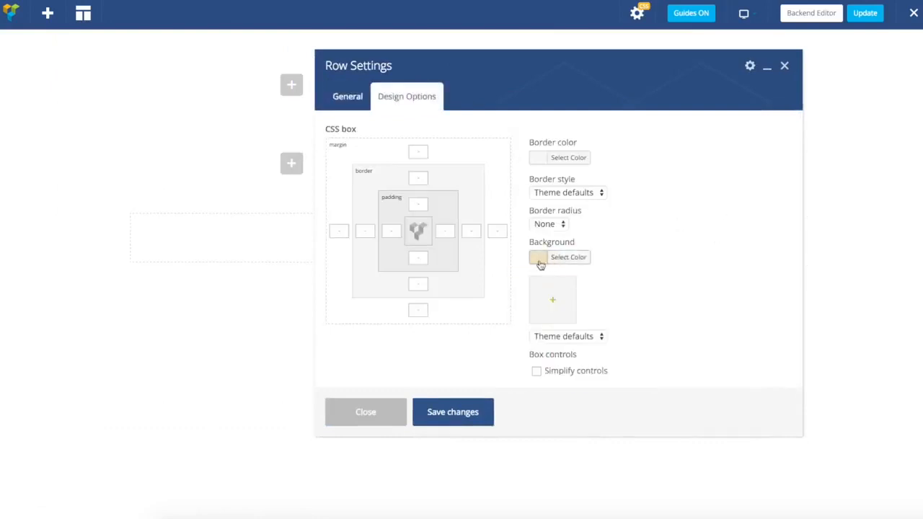
left_click(453, 412)
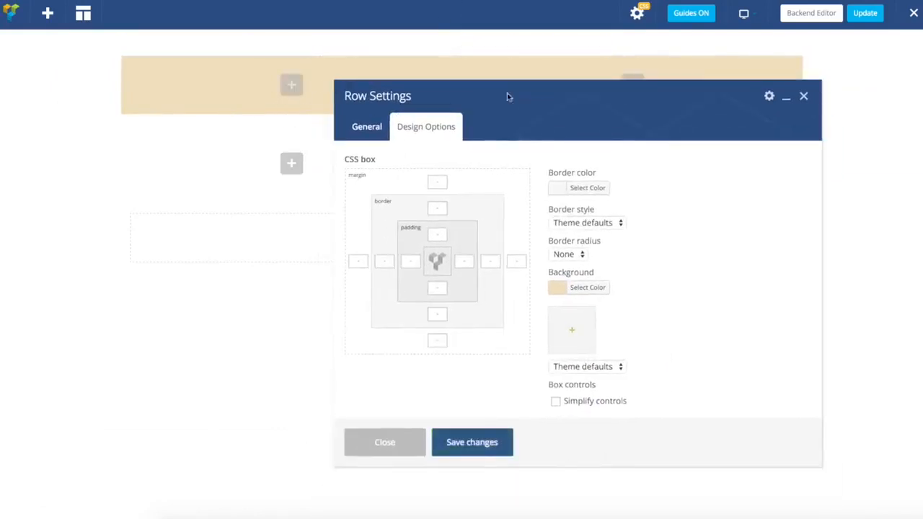
Set Row stretch to Stretch row so it spans the full page width, and save.
left_click(366, 127)
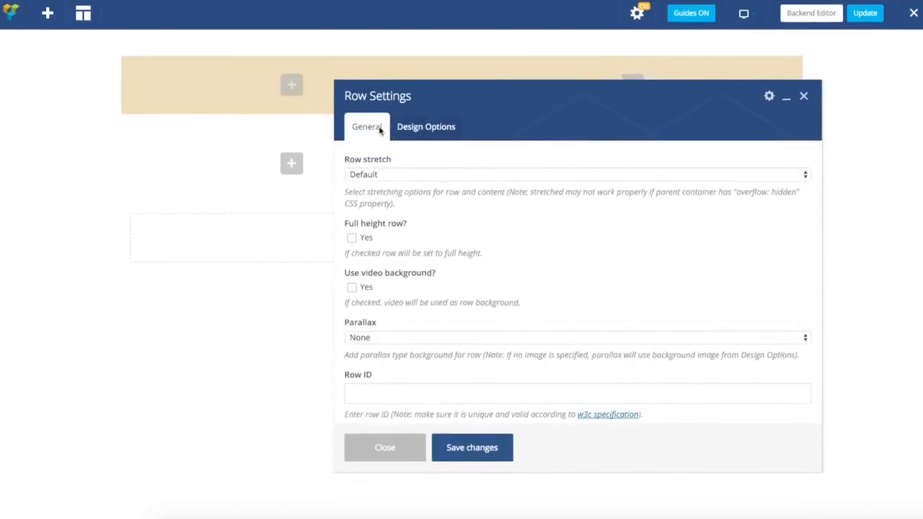
left_click(575, 174)
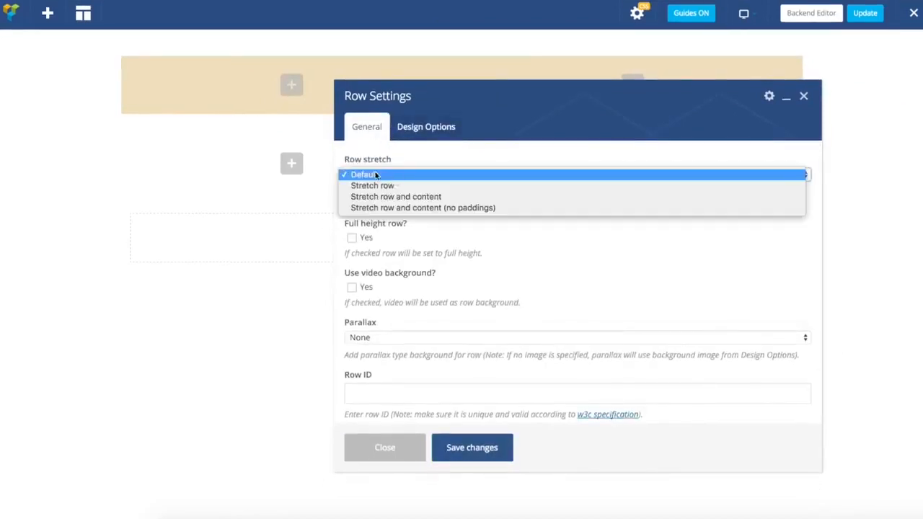
mouse_move(372, 185)
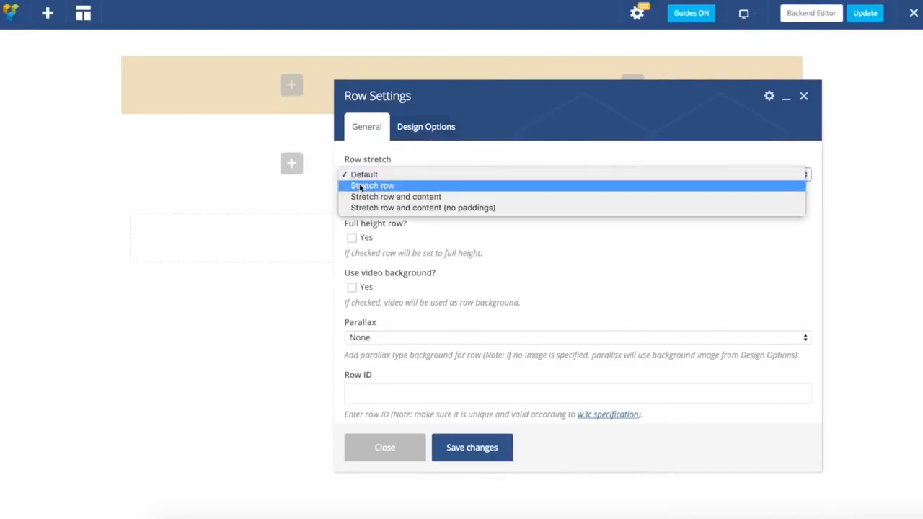
left_click(373, 185)
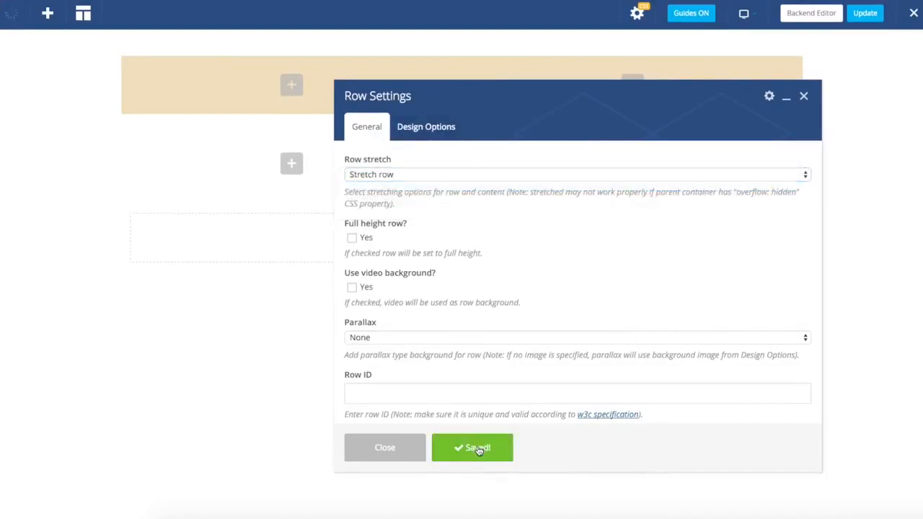
left_click(472, 447)
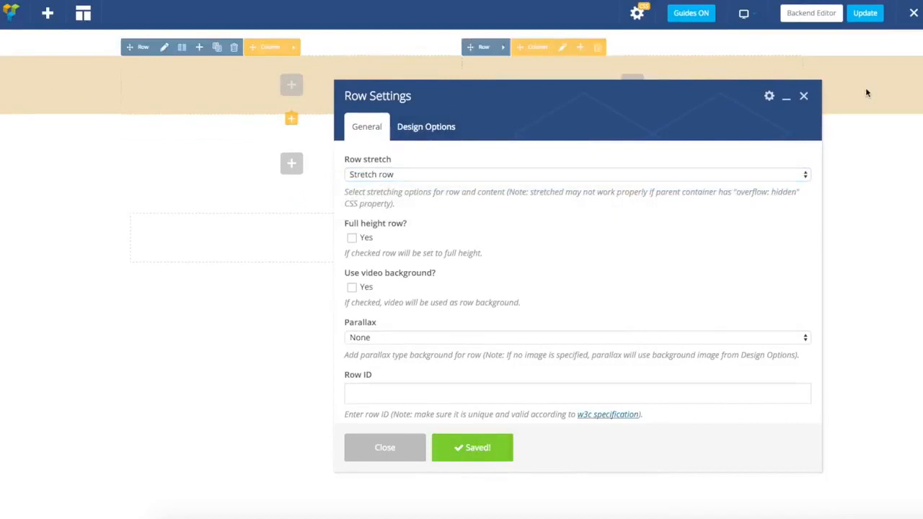
left_click(425, 126)
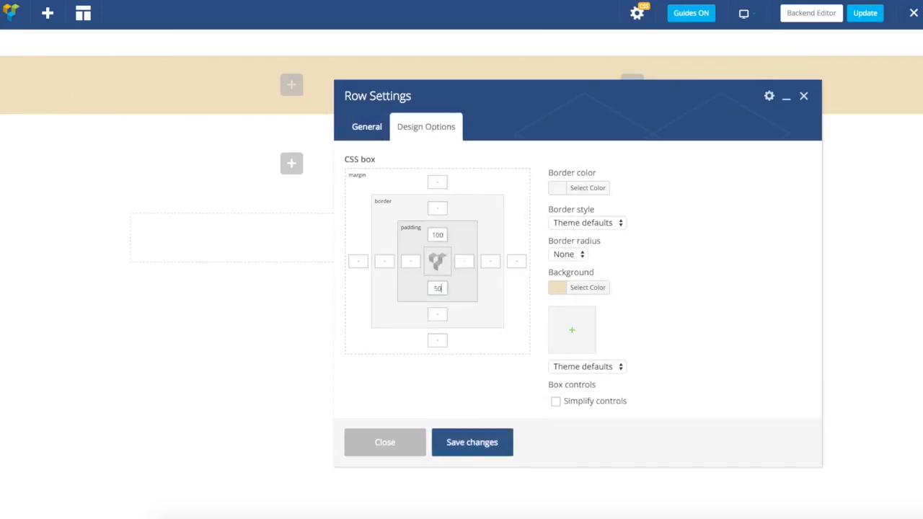
Save padding top 100 and bottom 50, then a -35 top margin for the beige row.
left_click(472, 443)
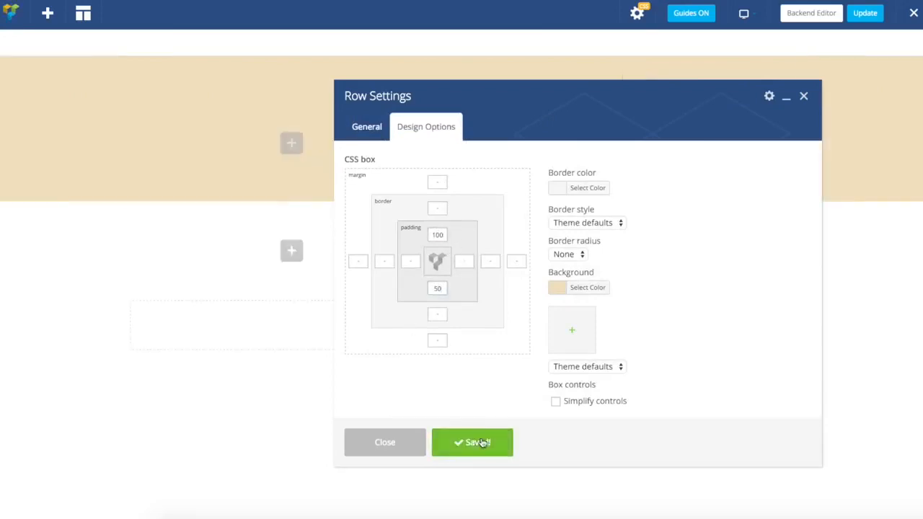
left_click(472, 442)
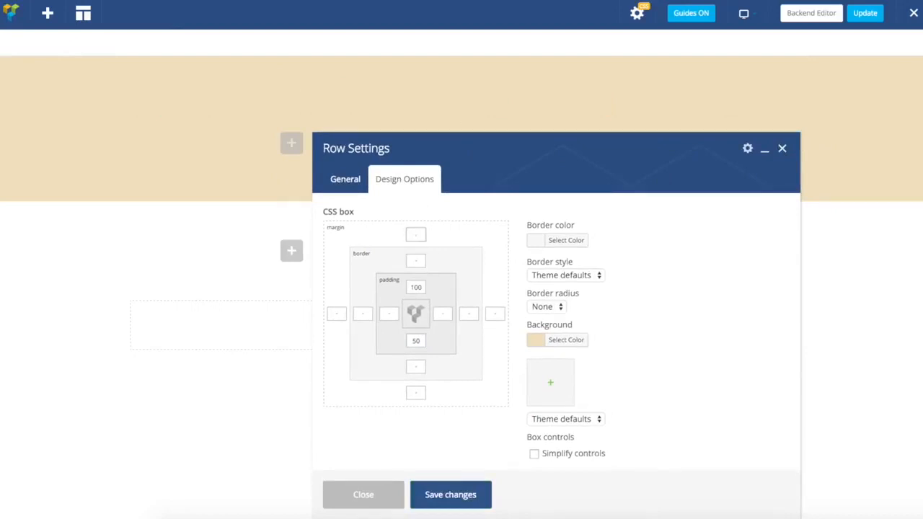
type("35")
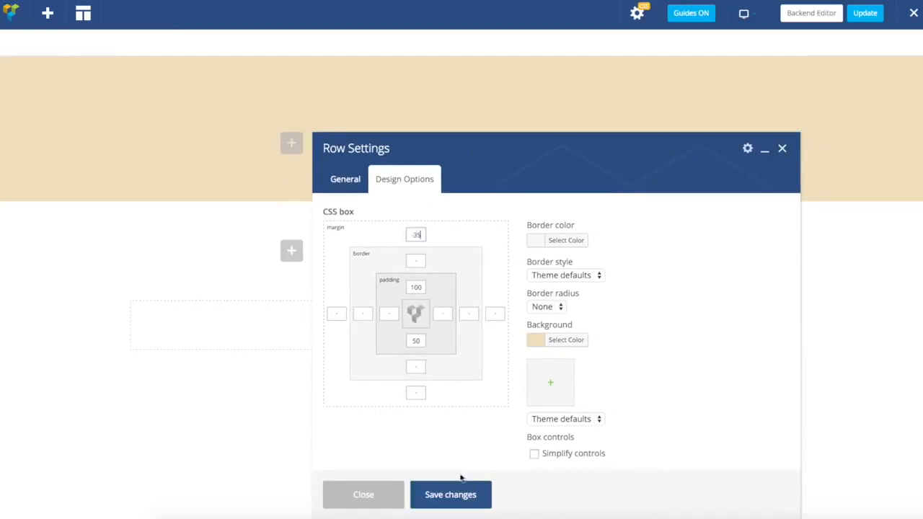
left_click(450, 494)
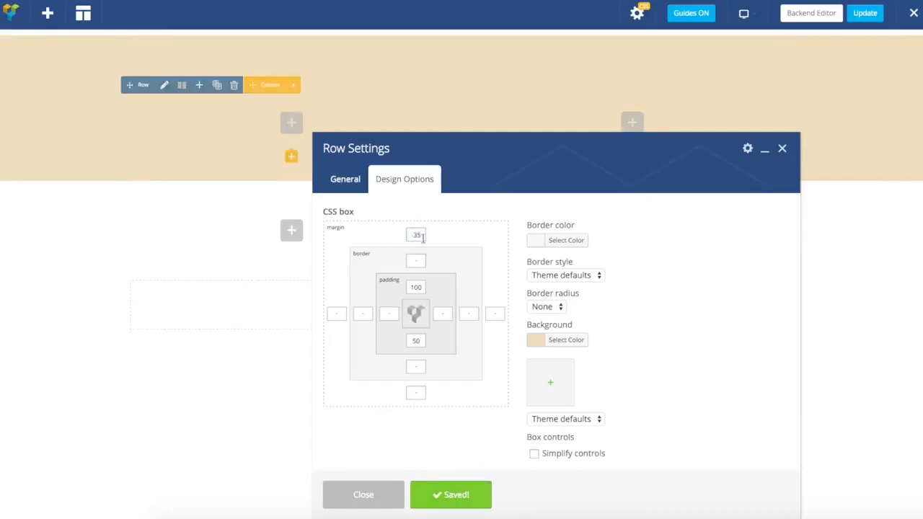
left_click(364, 495)
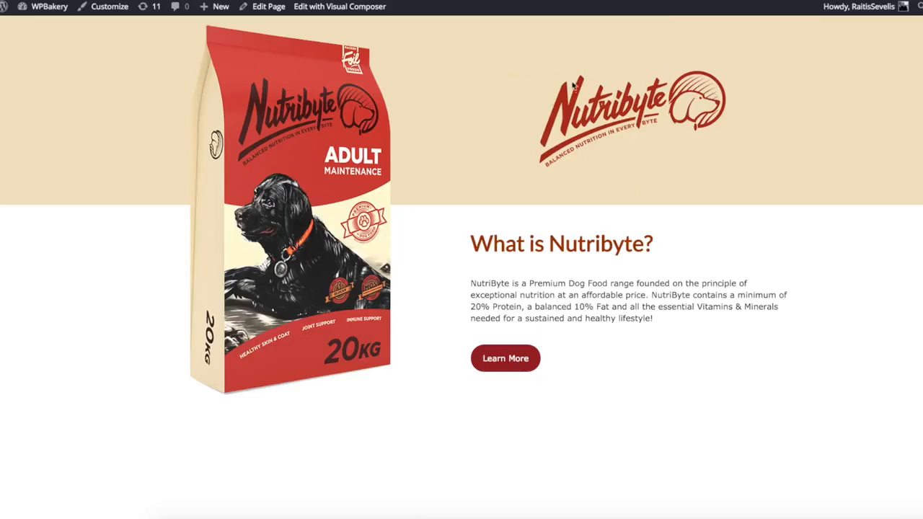
Insert a Single Image into the first column and set the Nutribyte logo from the media library.
left_click(339, 6)
type("singl")
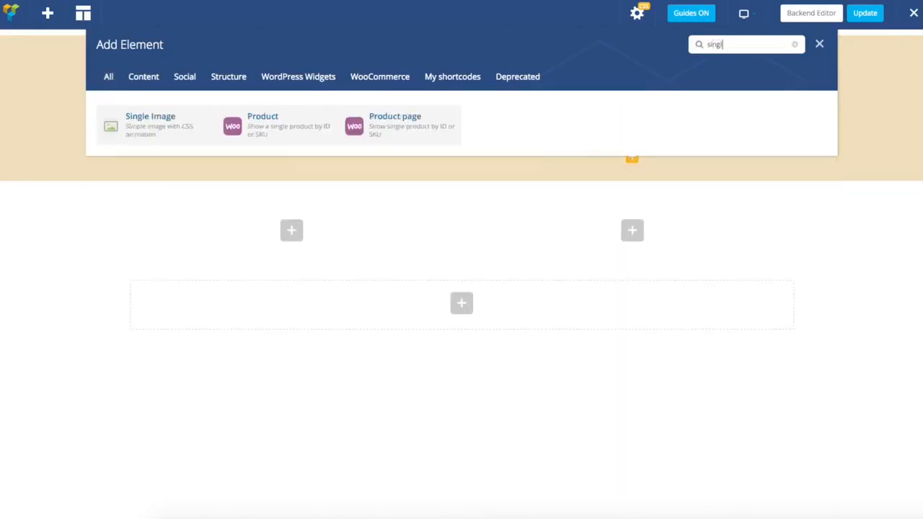
left_click(150, 125)
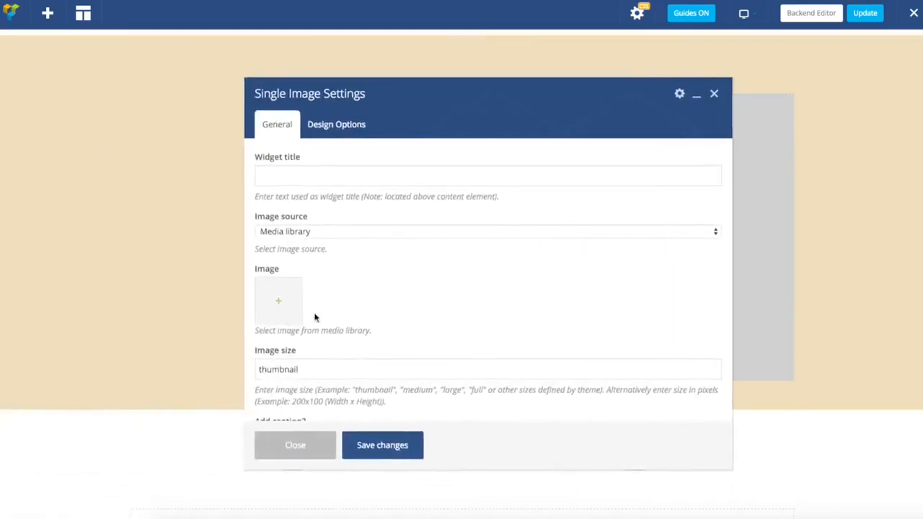
left_click(278, 301)
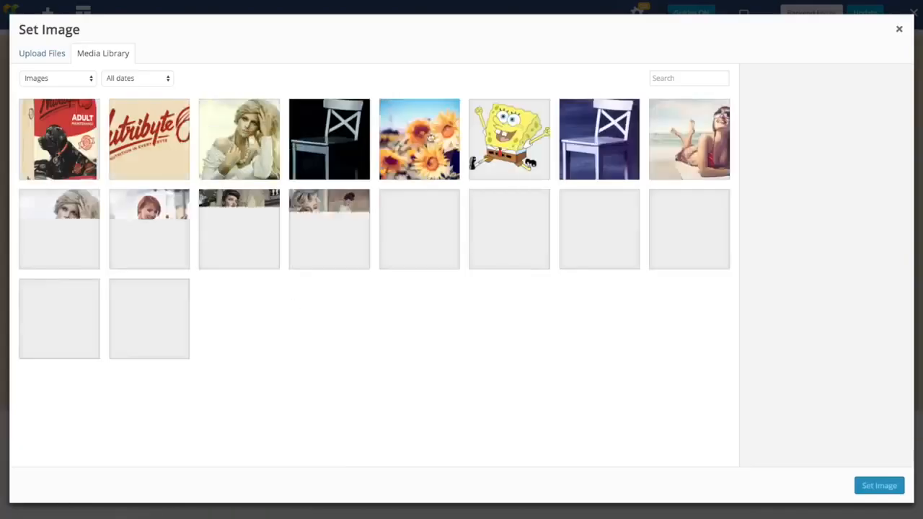
left_click(42, 52)
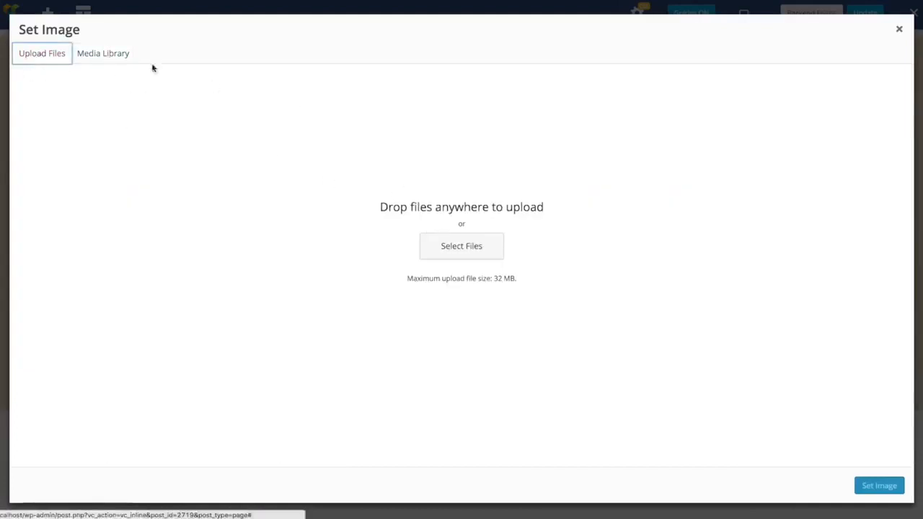
left_click(103, 53)
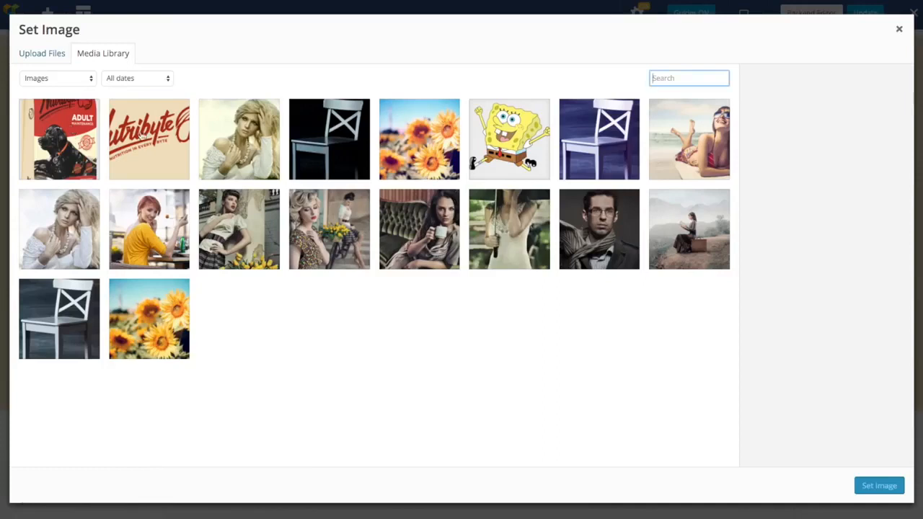
left_click(149, 139)
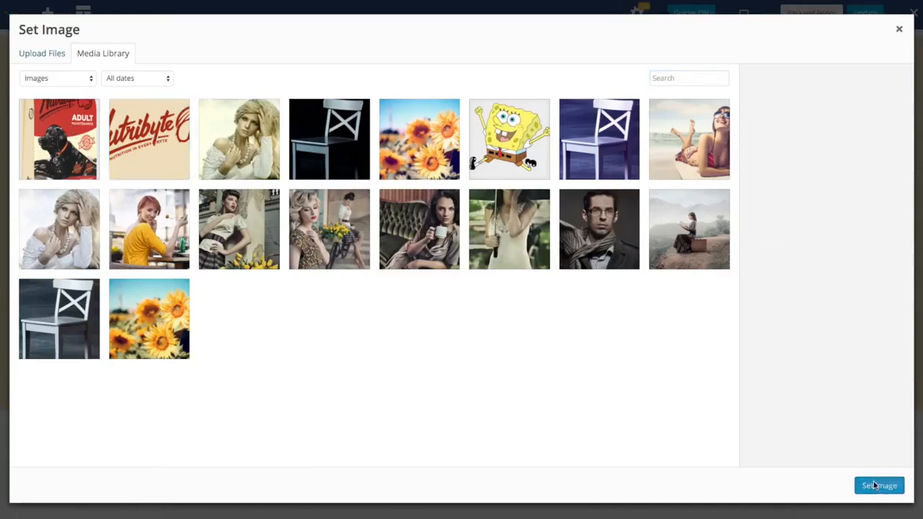
left_click(879, 485)
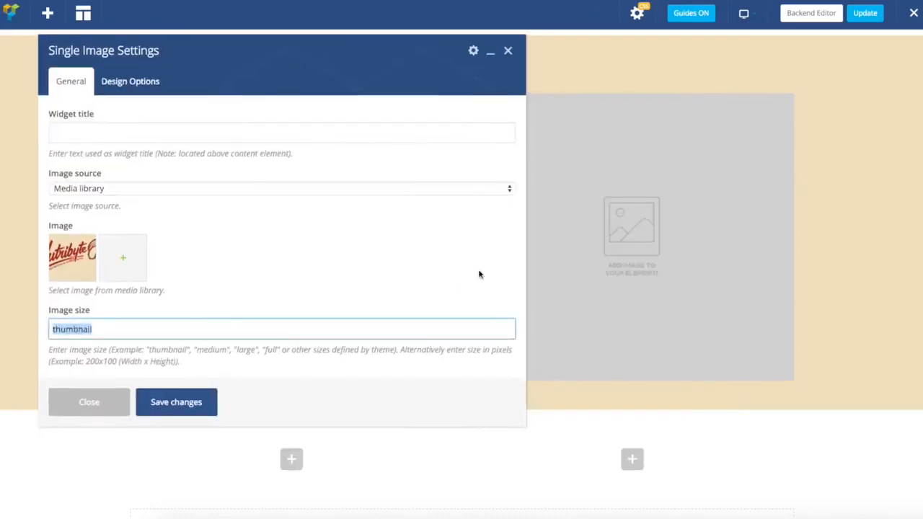
Set the logo's image size to 'full' and alignment to Center, save and close.
type("full")
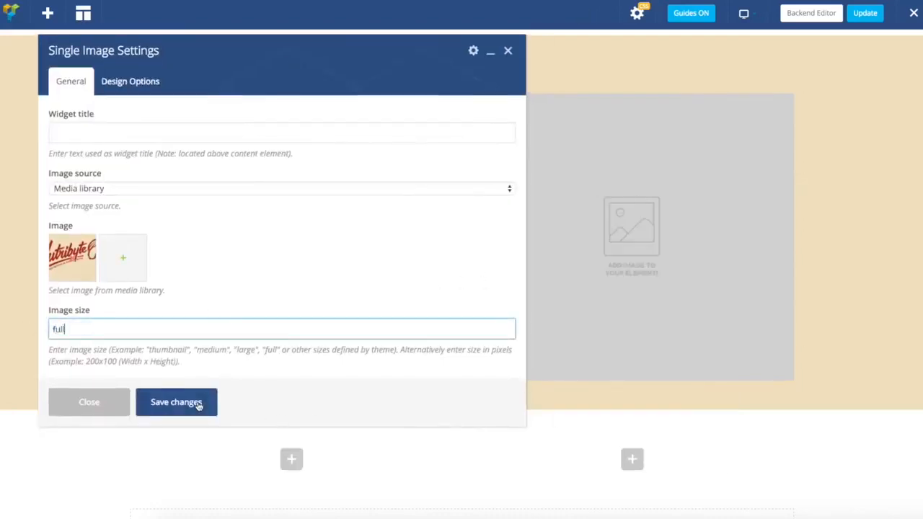
left_click(176, 402)
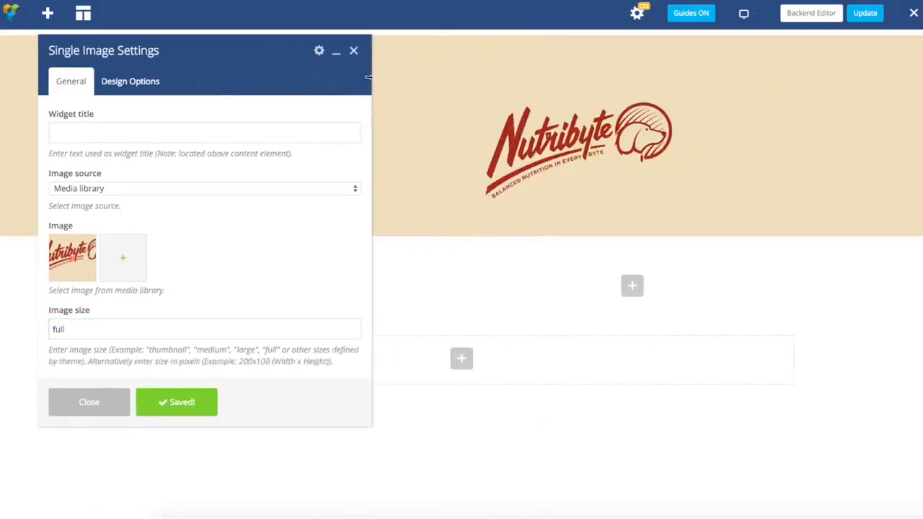
scroll("down", 3)
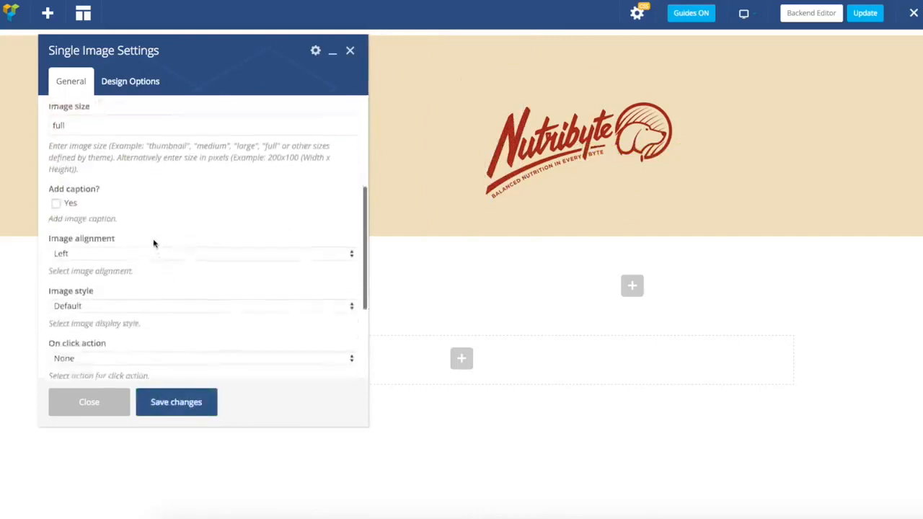
left_click(202, 254)
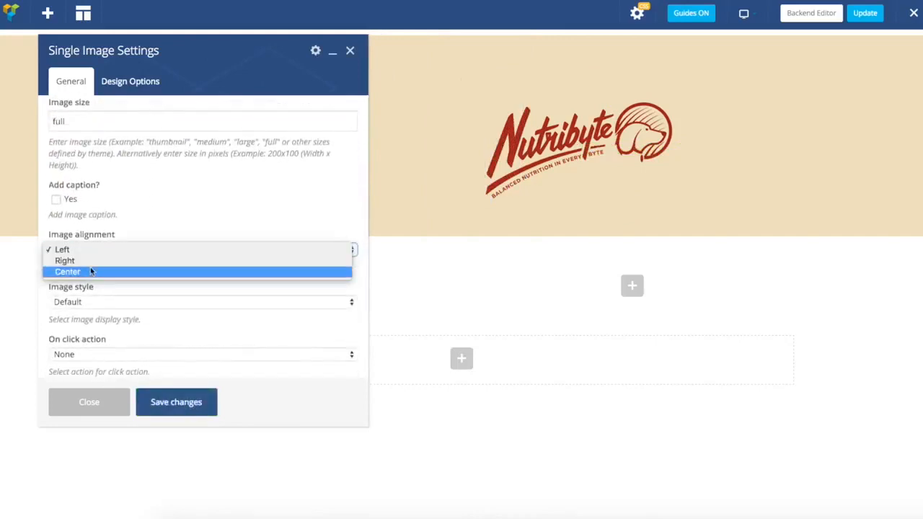
left_click(68, 271)
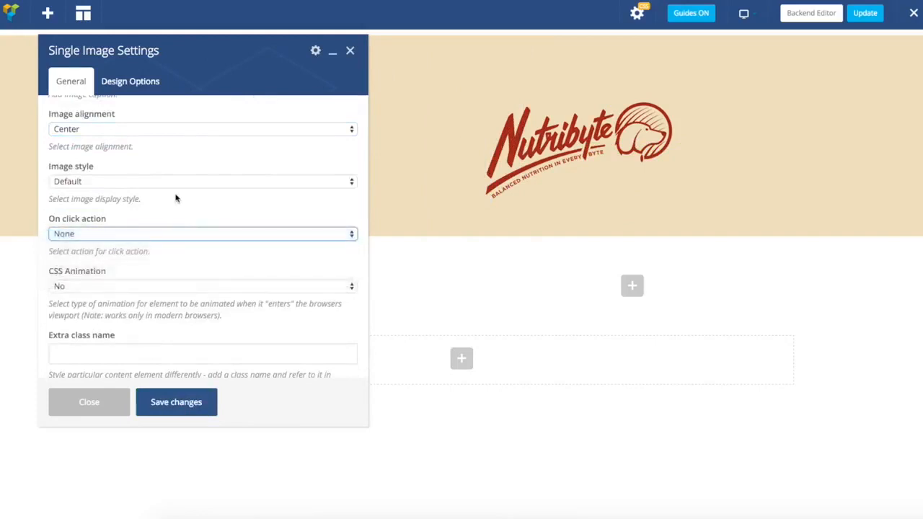
left_click(176, 401)
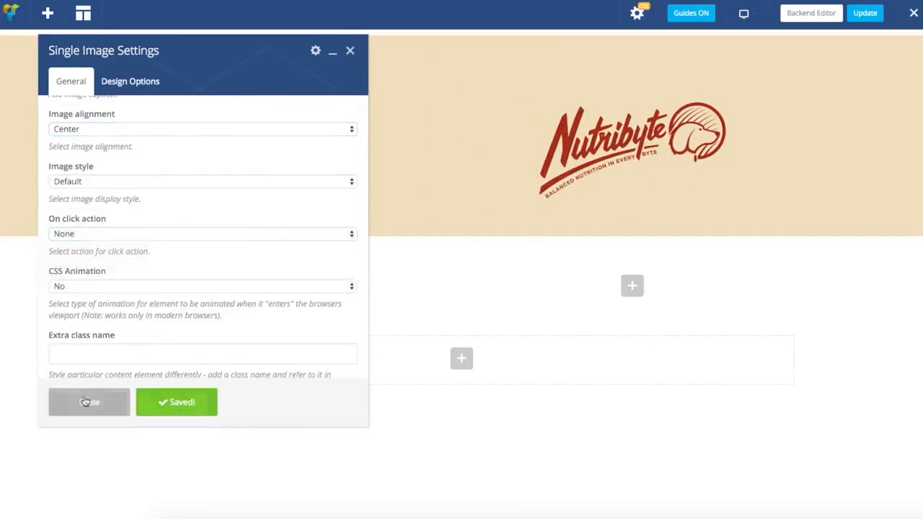
left_click(88, 402)
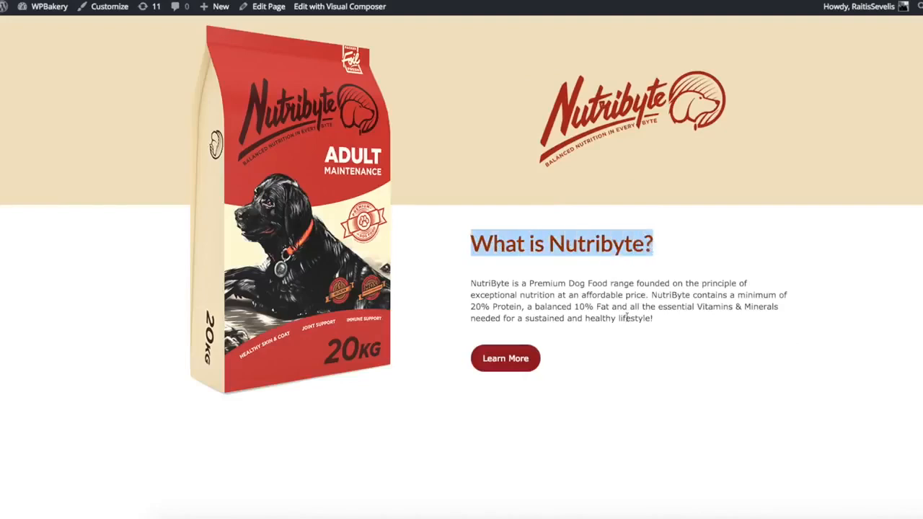
Paste the copied 'What is Nutribyte?' heading and paragraph into the Text Block as Heading 2 and save.
left_click_drag(563, 244, 652, 318)
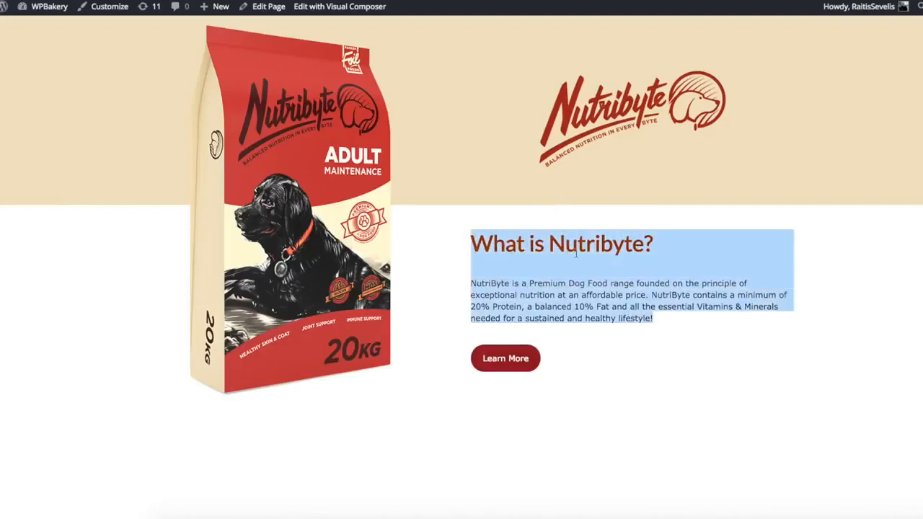
left_click(339, 7)
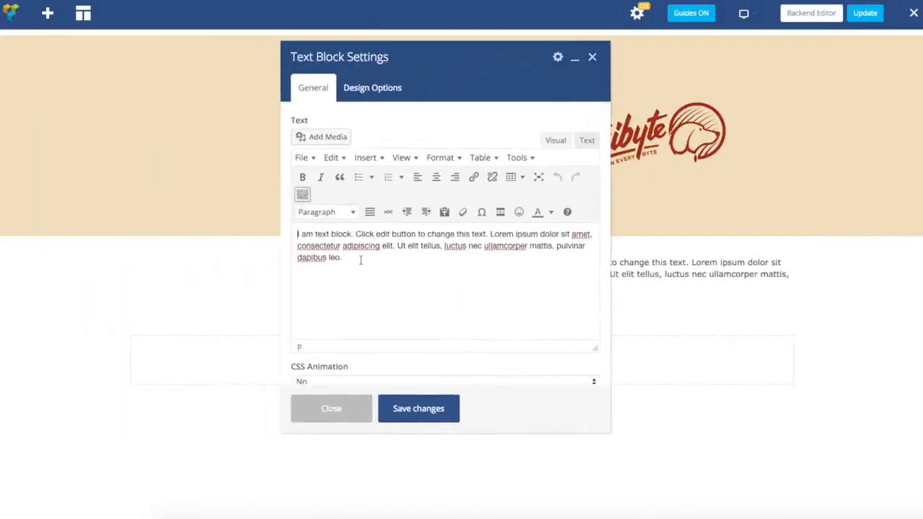
key("ctrl+a")
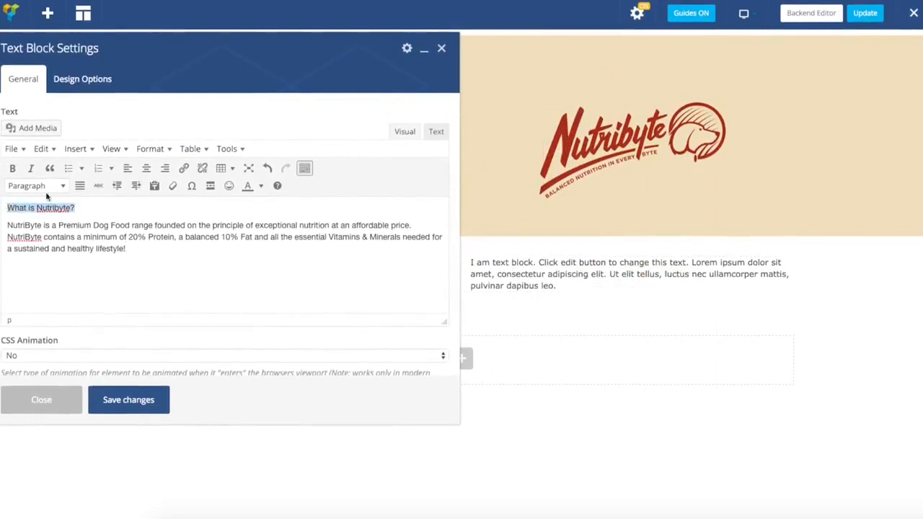
left_click(35, 185)
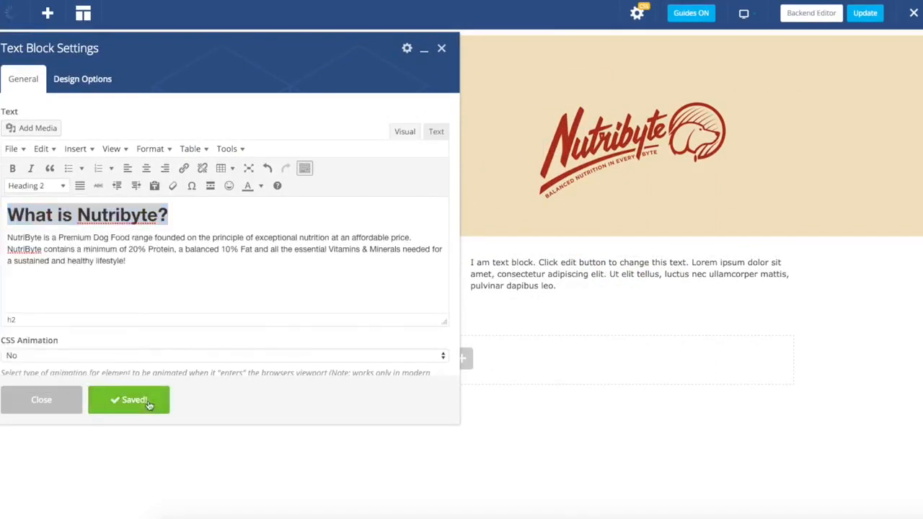
left_click(129, 400)
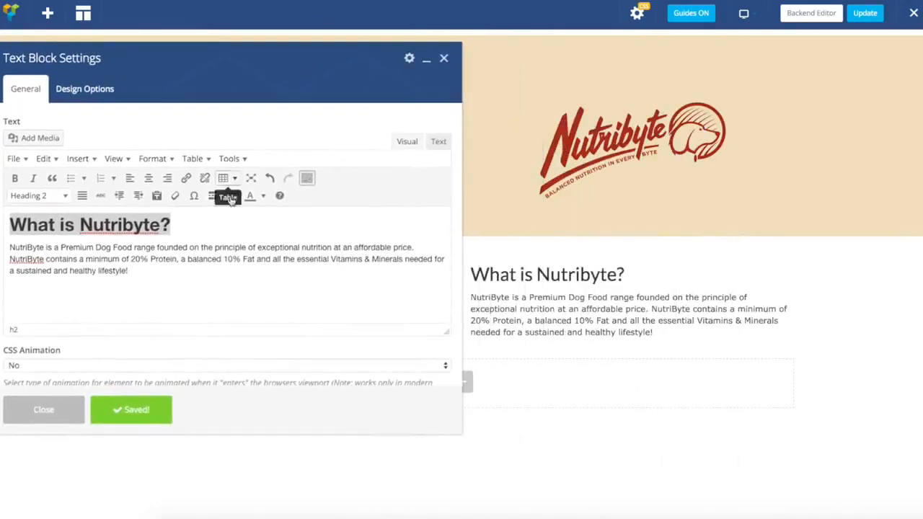
mouse_move(231, 196)
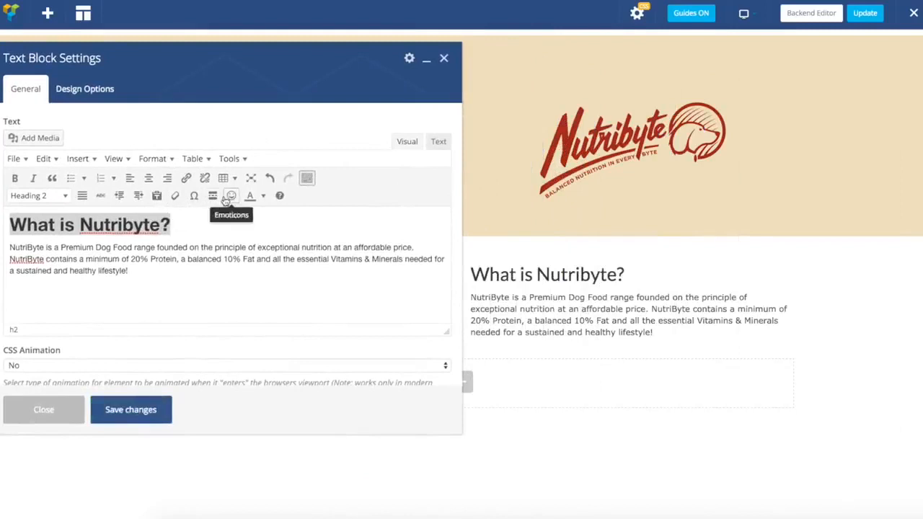
Colour the heading red, add a blank line above the paragraph, and close the settings.
left_click(251, 196)
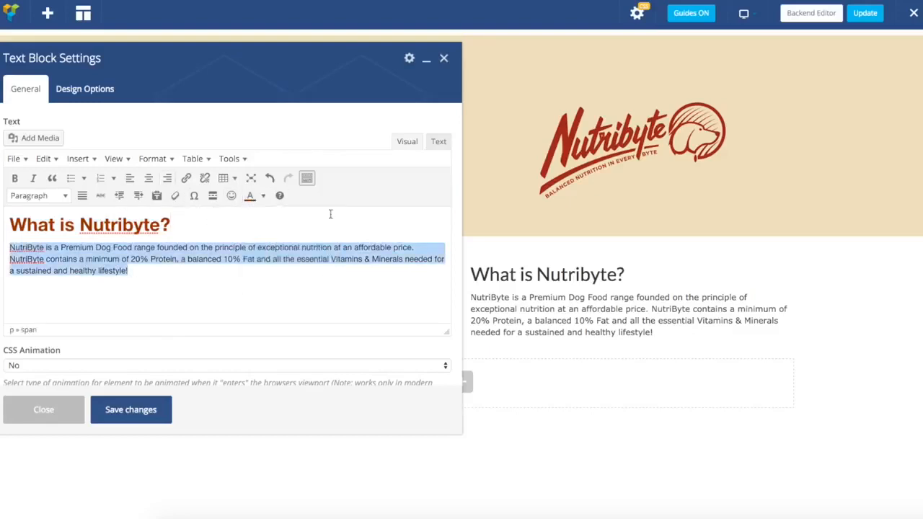
left_click(130, 410)
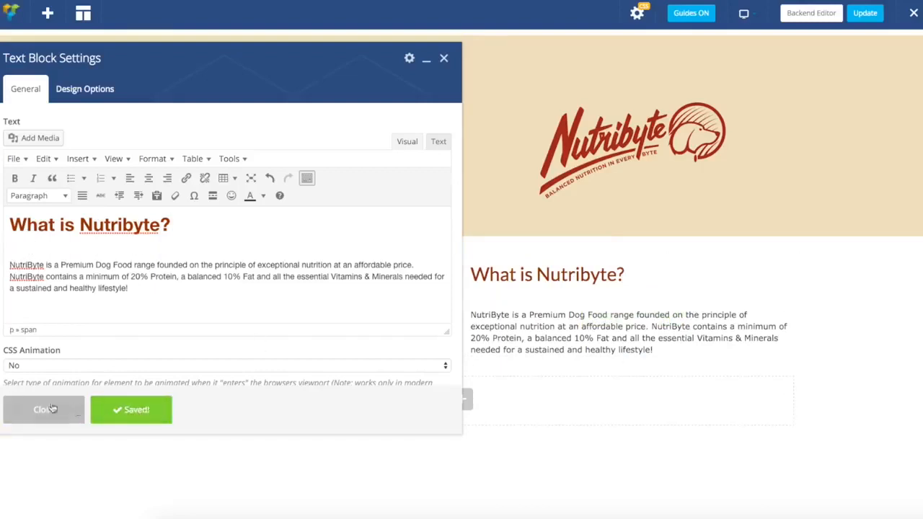
left_click(43, 409)
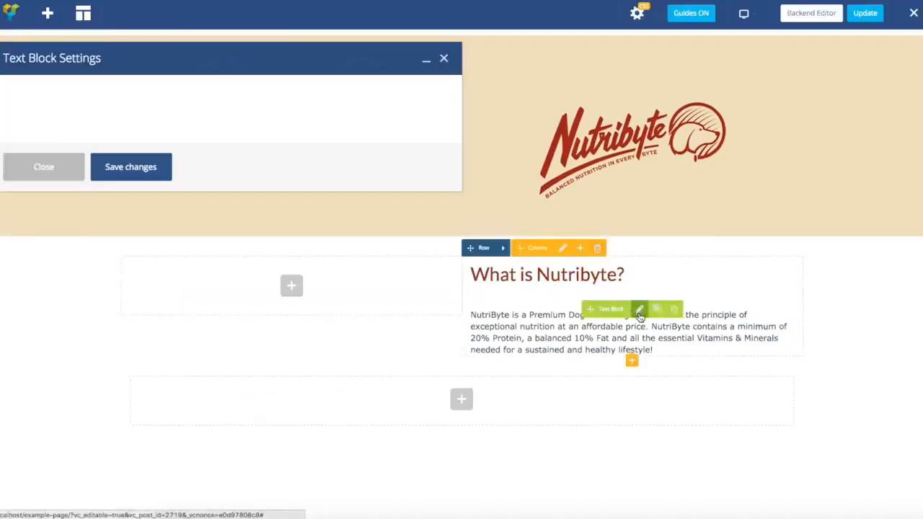
Change the 'What is Nutribyte?' heading format to Heading 1 and close the Text Block.
left_click(640, 309)
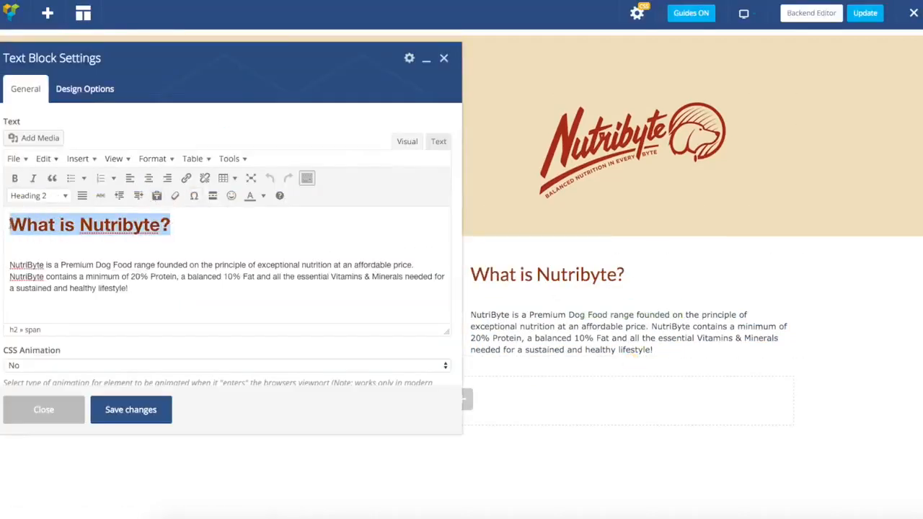
left_click(38, 195)
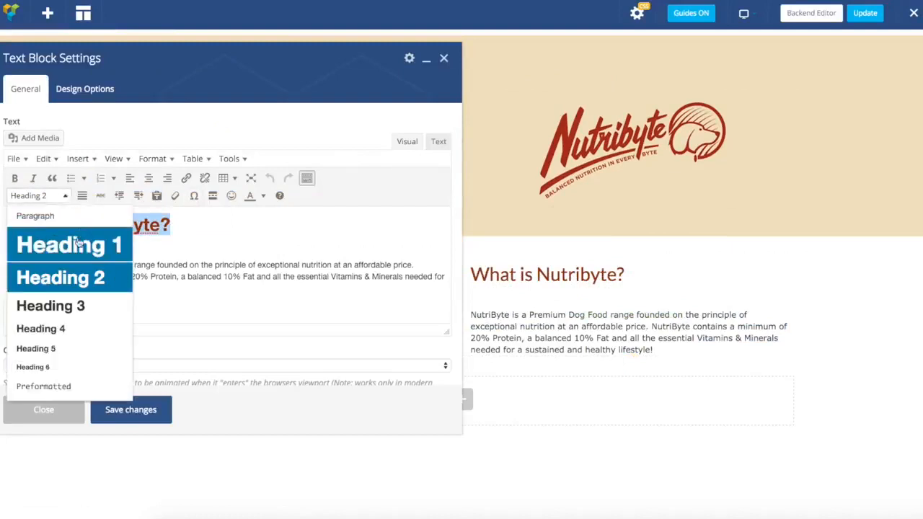
left_click(69, 244)
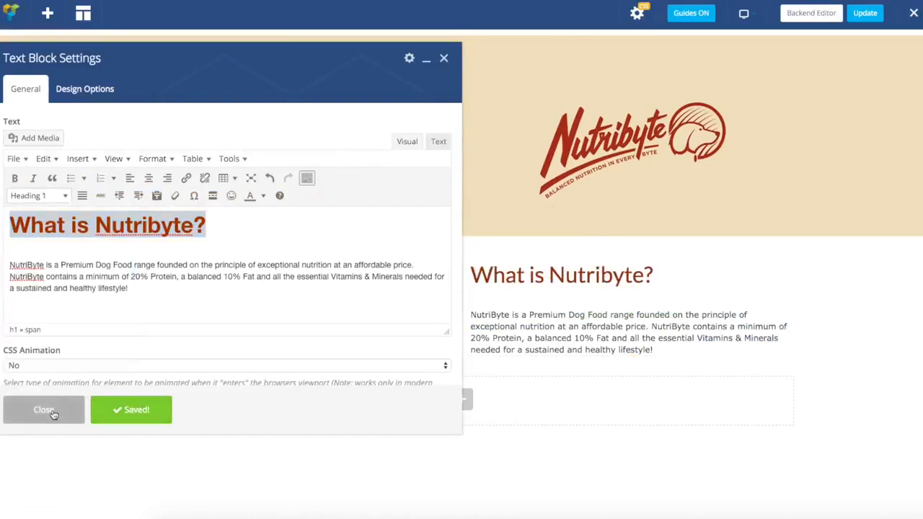
left_click(43, 410)
type("button")
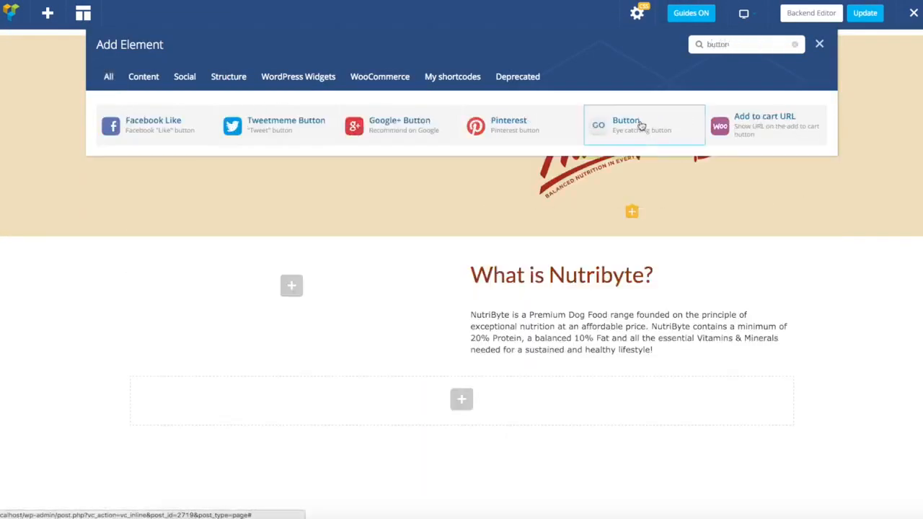
Insert a Button element below the paragraph and select its placeholder text.
left_click(626, 124)
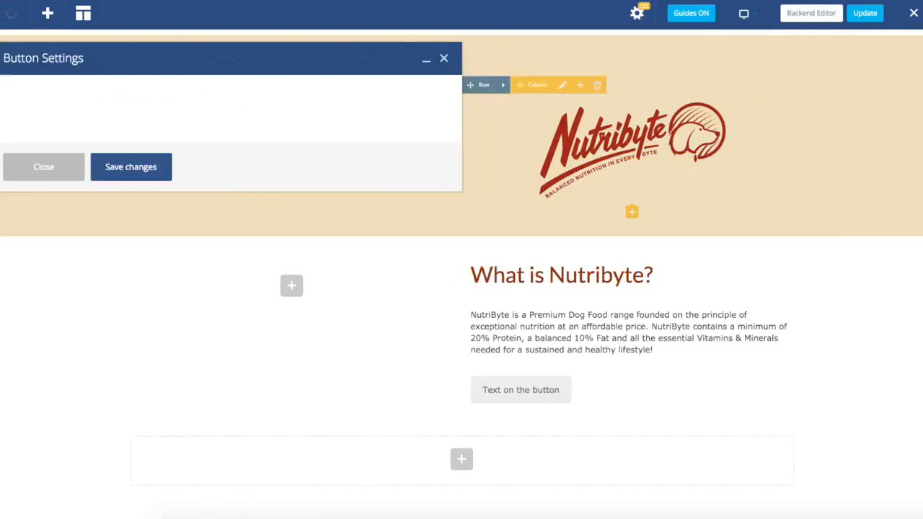
left_click(130, 166)
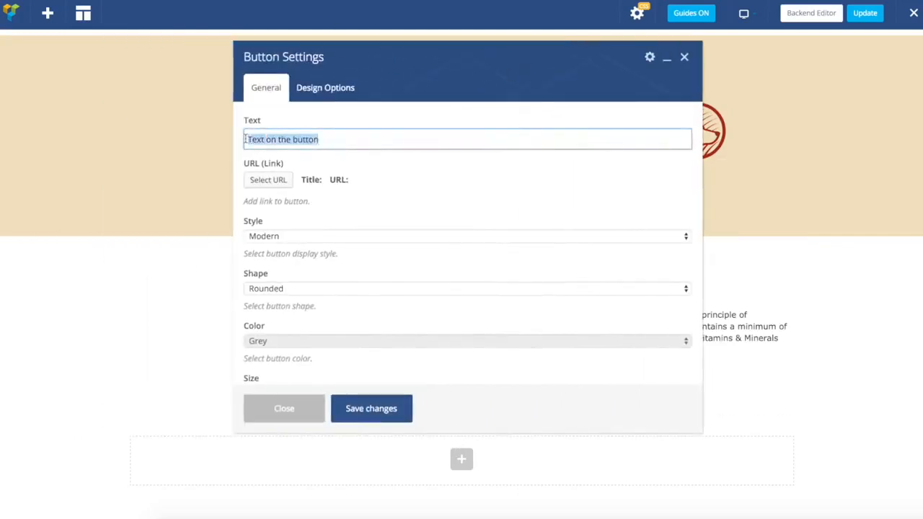
Label the button 'Learn more' and give it a Flat style with a Round shape.
type("Learn more")
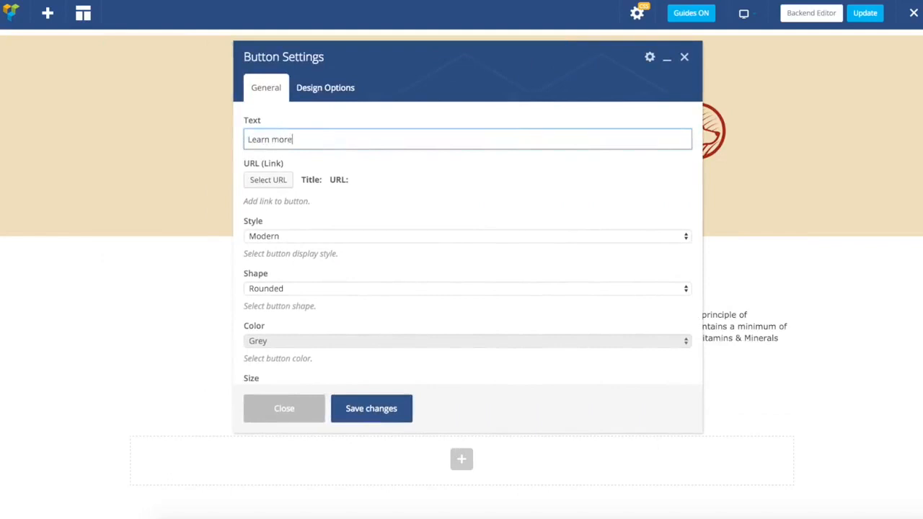
left_click(467, 236)
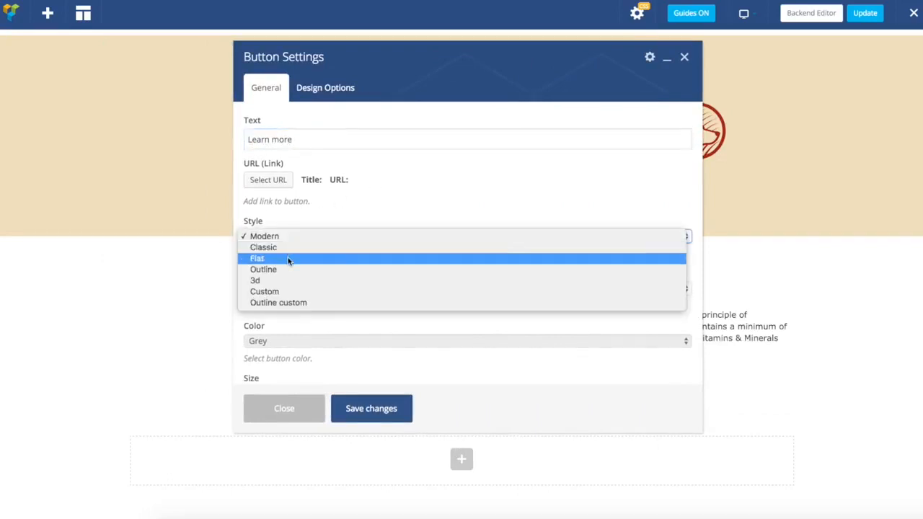
left_click(257, 258)
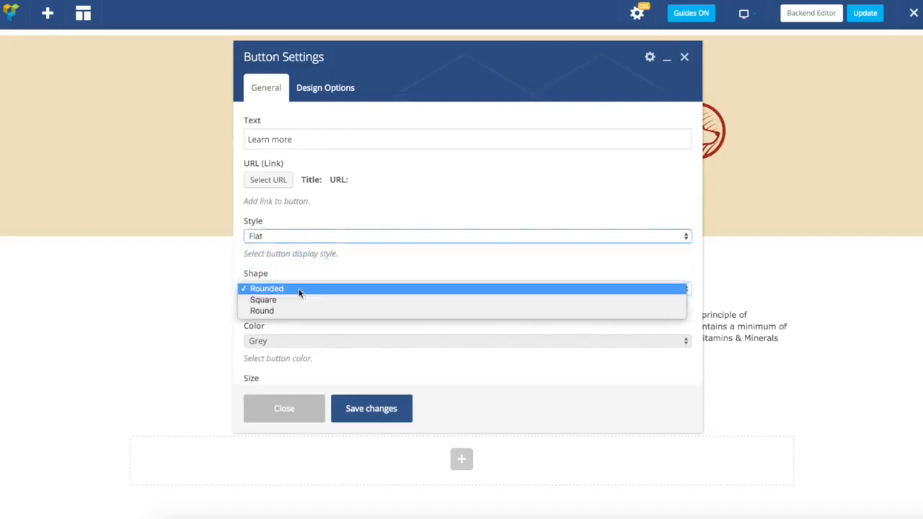
mouse_move(261, 311)
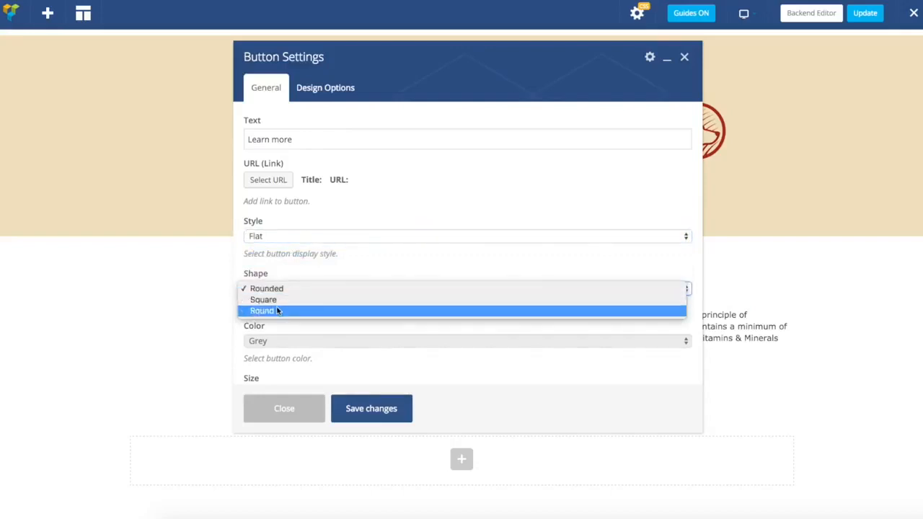
left_click(262, 311)
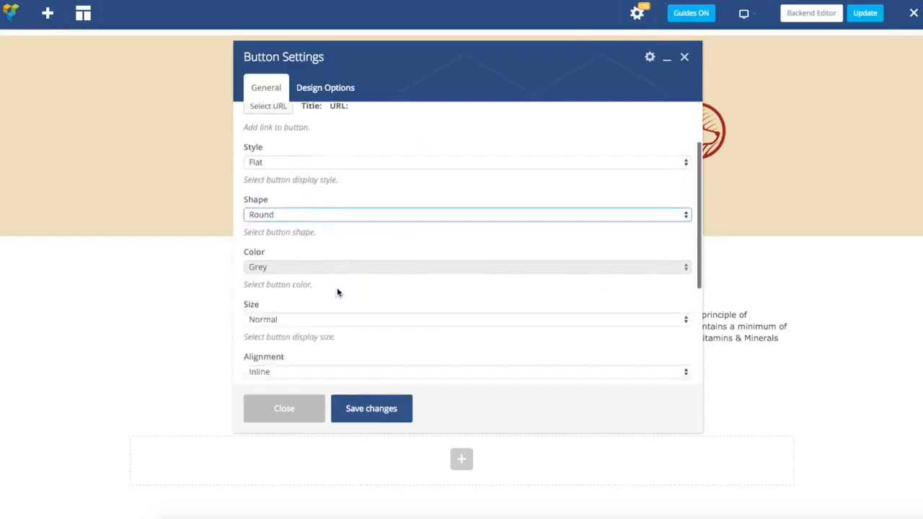
Change the button colour from Grey to Classic Red.
left_click(467, 266)
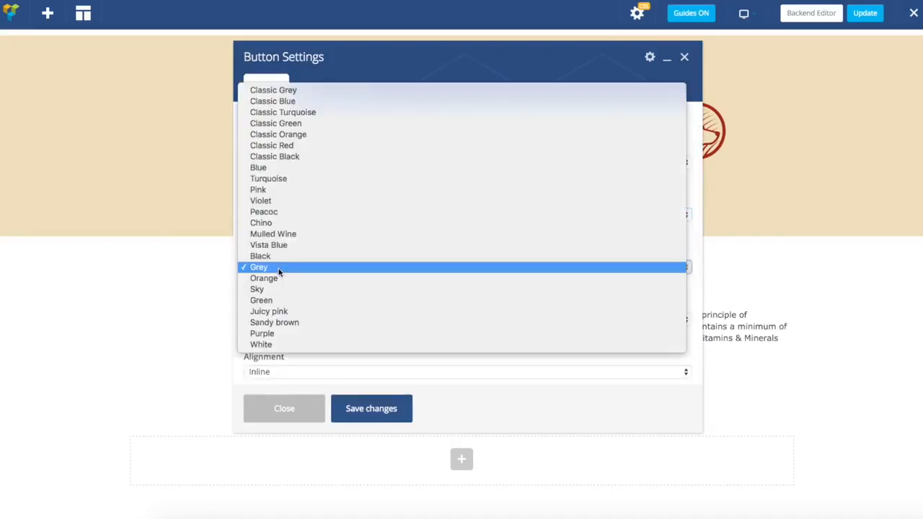
mouse_move(259, 256)
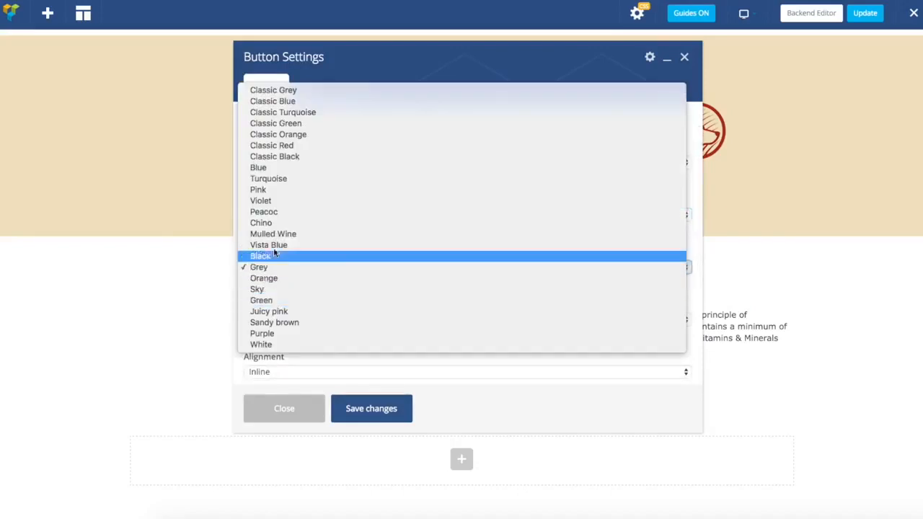
mouse_move(274, 322)
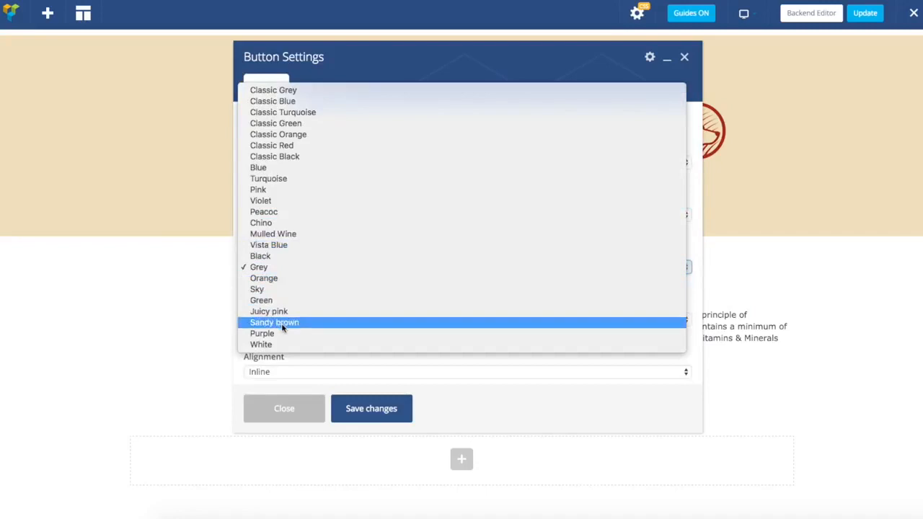
mouse_move(263, 300)
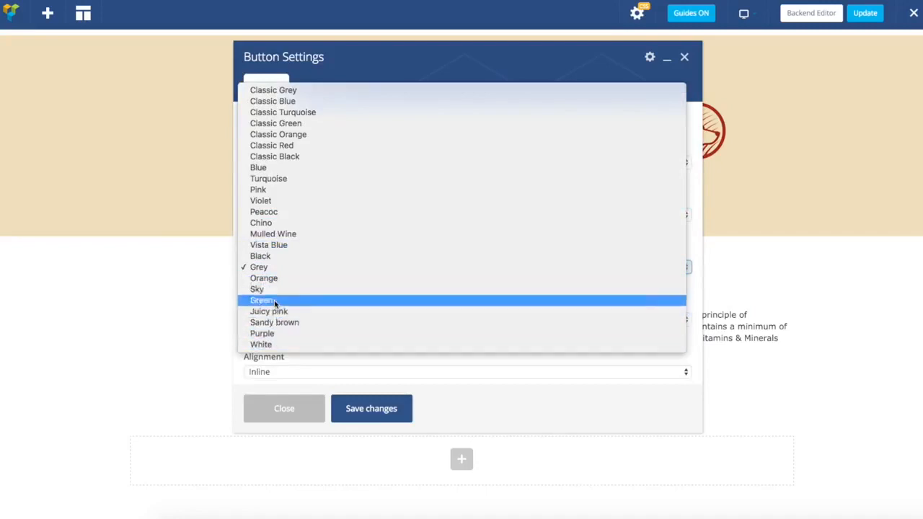
mouse_move(299, 124)
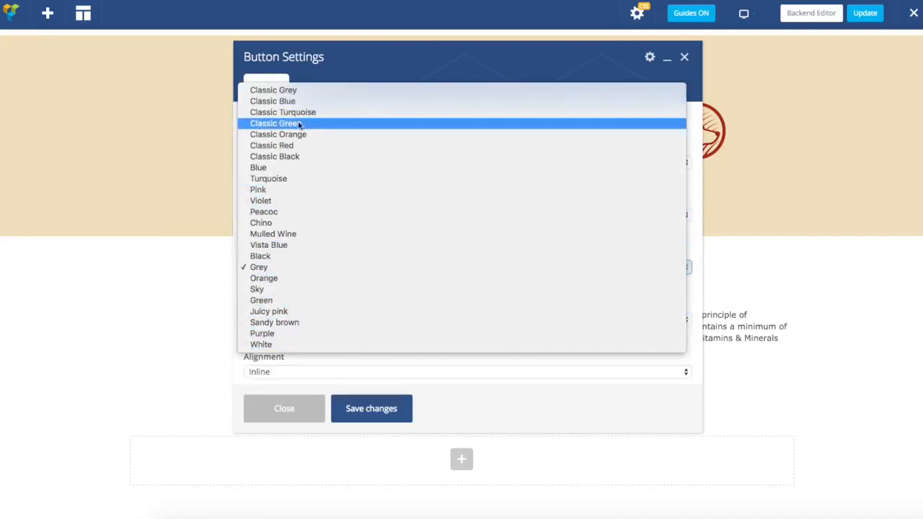
left_click(271, 145)
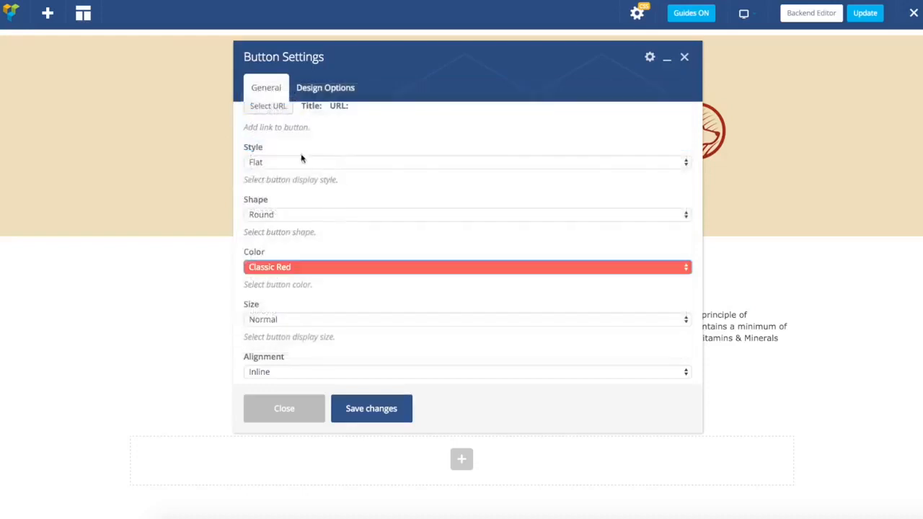
left_click(467, 161)
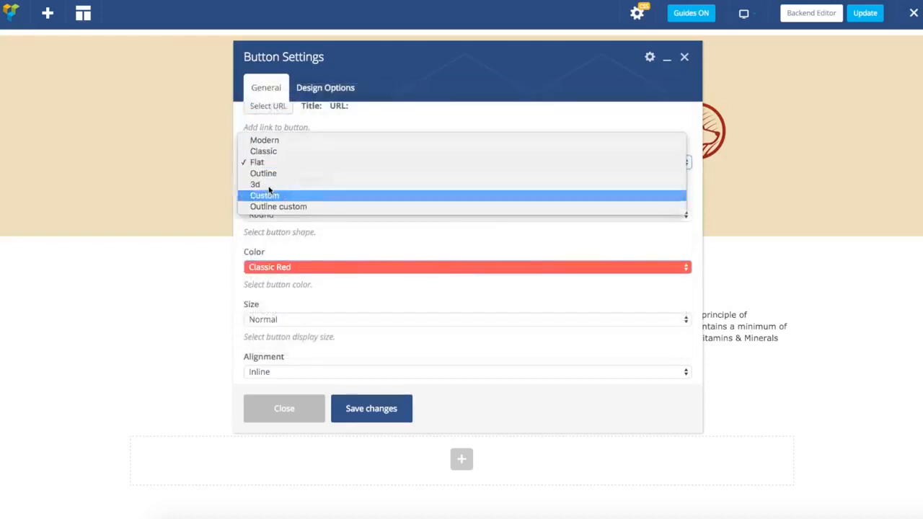
Switch the button to Custom style with white text and #a30303 background, save and close.
left_click(265, 194)
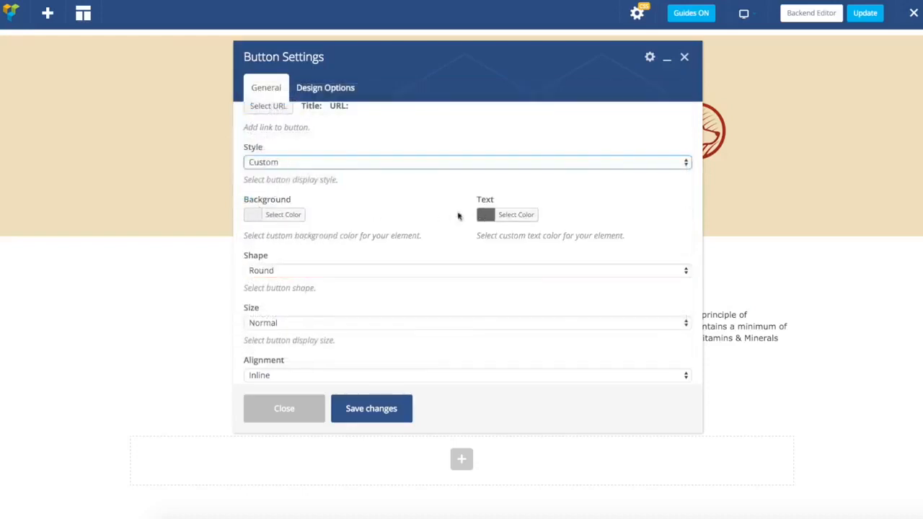
left_click(489, 214)
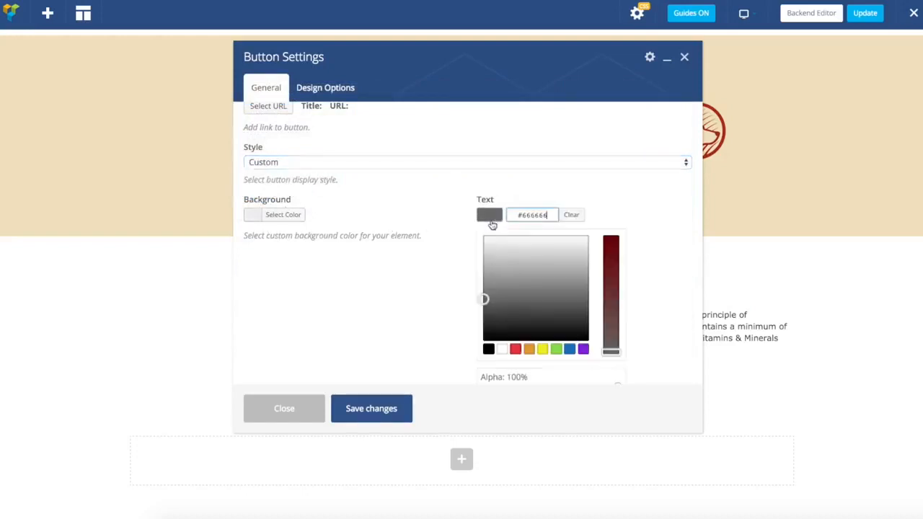
left_click(484, 237)
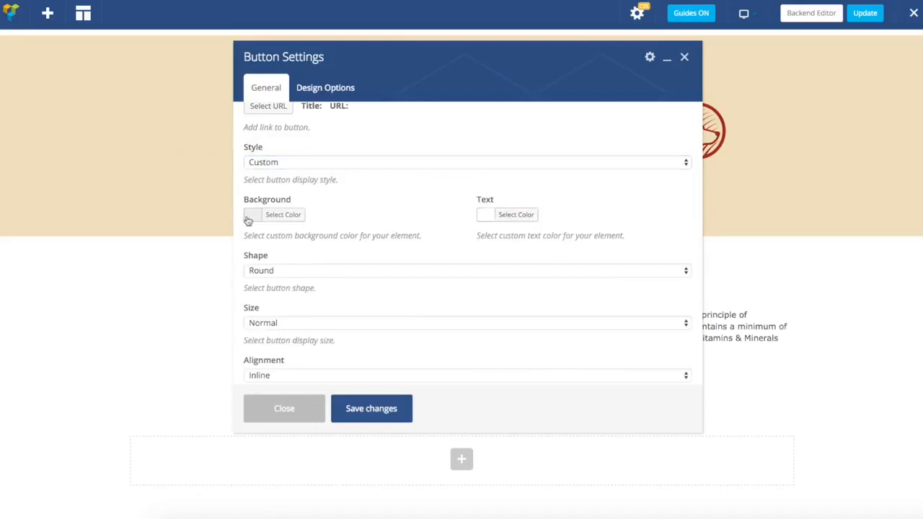
left_click(256, 215)
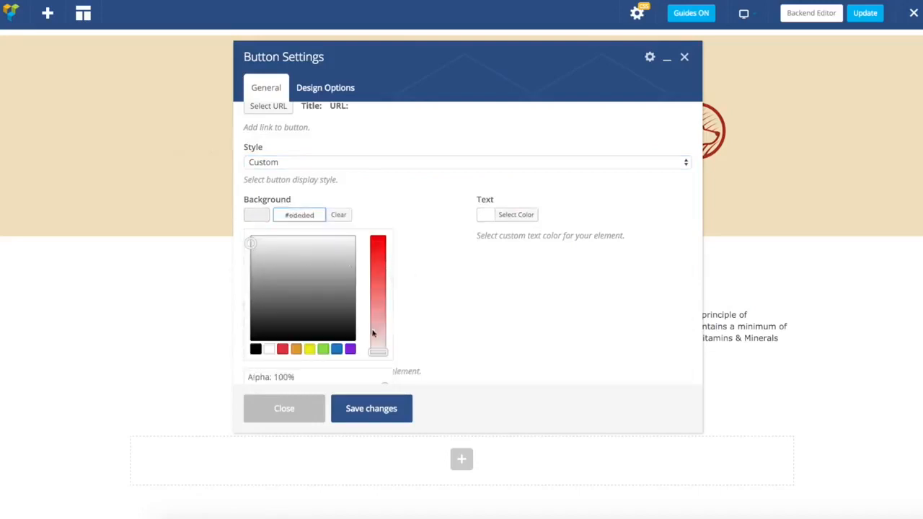
left_click(378, 245)
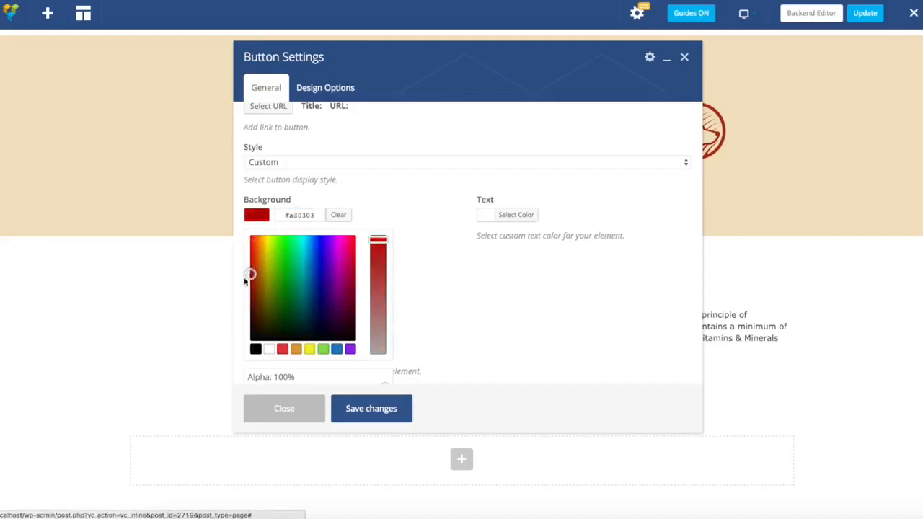
left_click(370, 409)
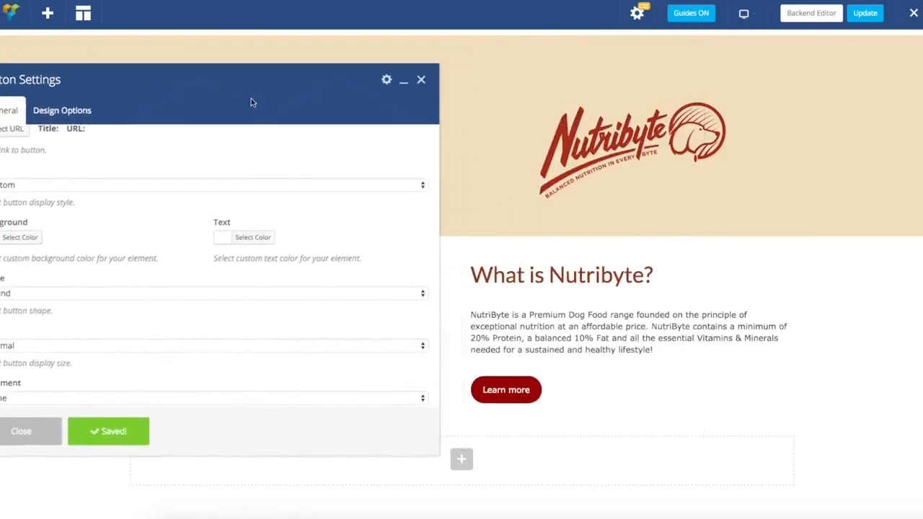
left_click(109, 431)
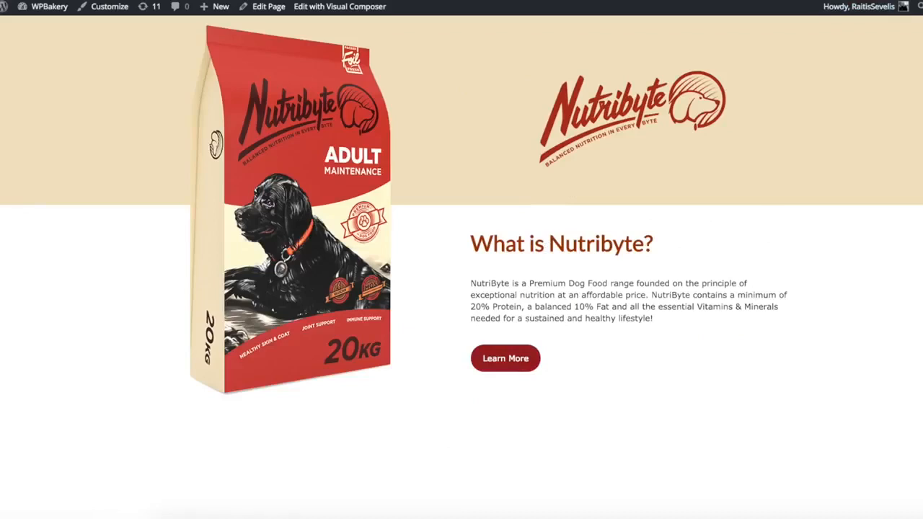
Reopen the What is Nutribyte? text block settings and close them again unchanged.
left_click(339, 6)
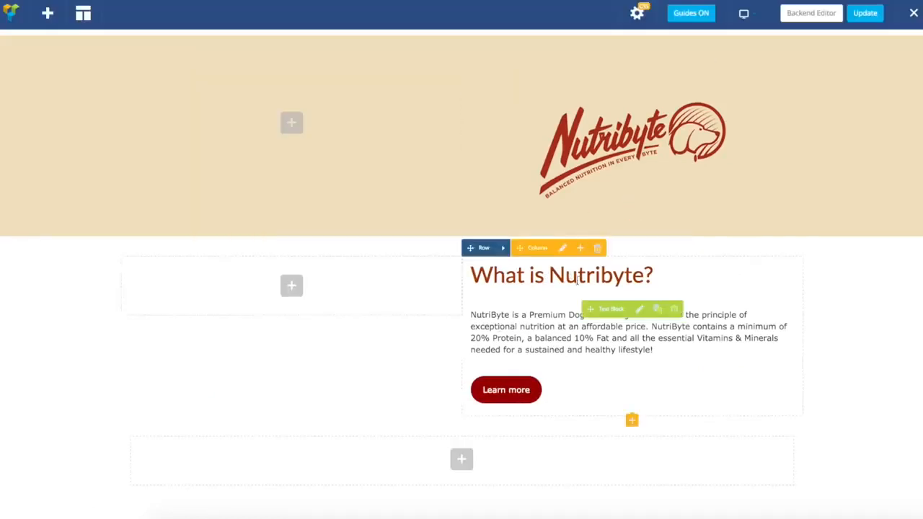
left_click(639, 308)
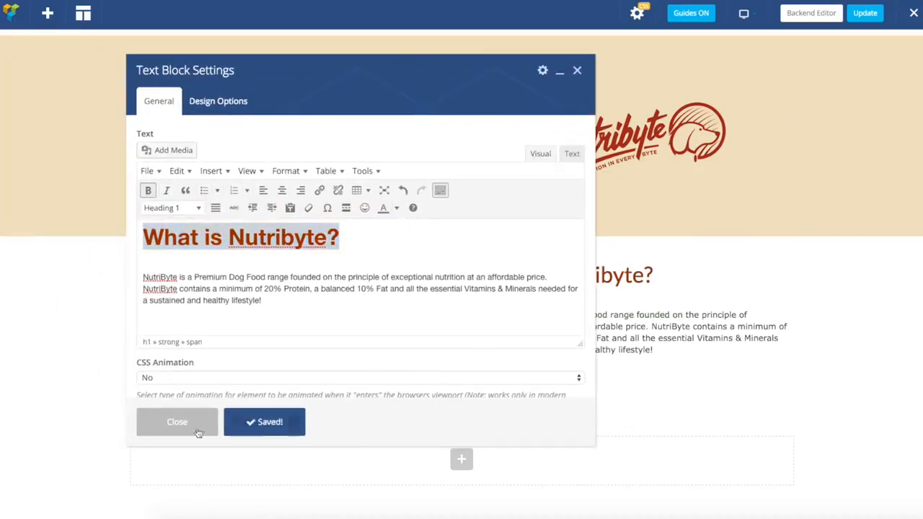
left_click(177, 421)
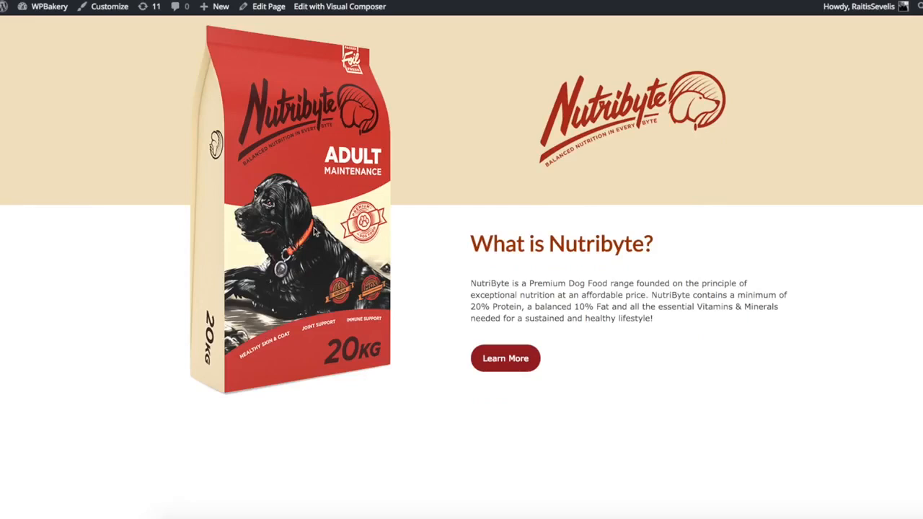
mouse_move(315, 232)
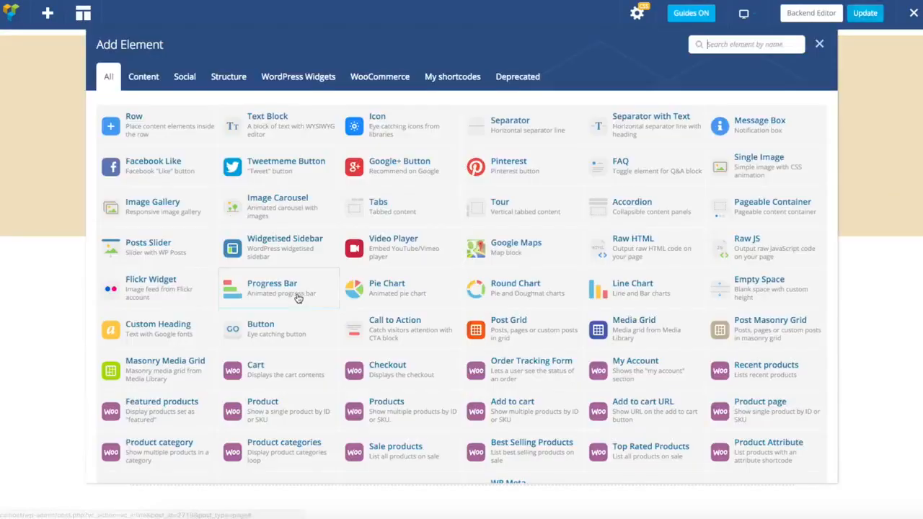
Add a Single Image element using the Nutribyte_Pack image from the Media Library.
type("sin")
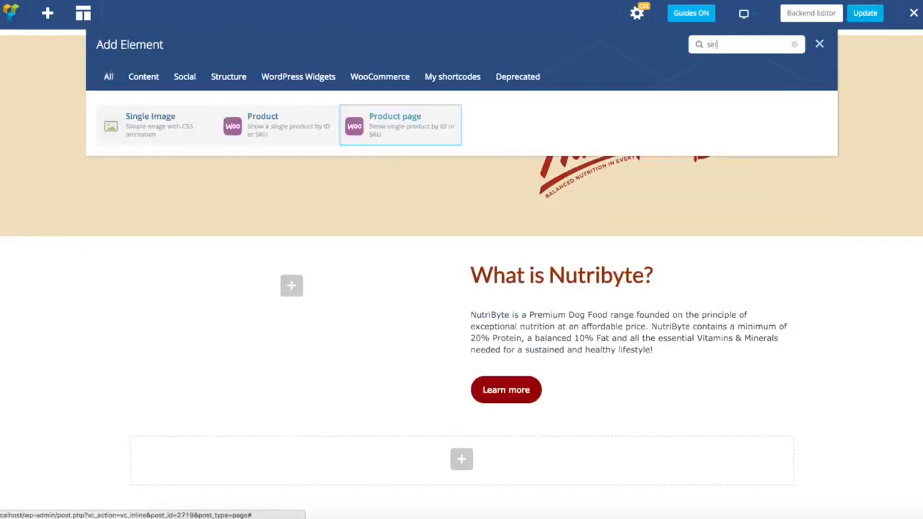
left_click(150, 125)
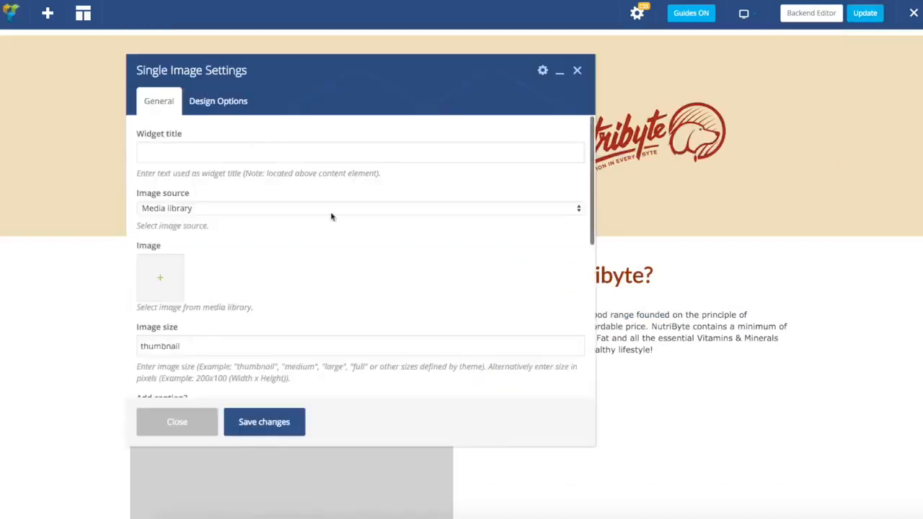
left_click(159, 278)
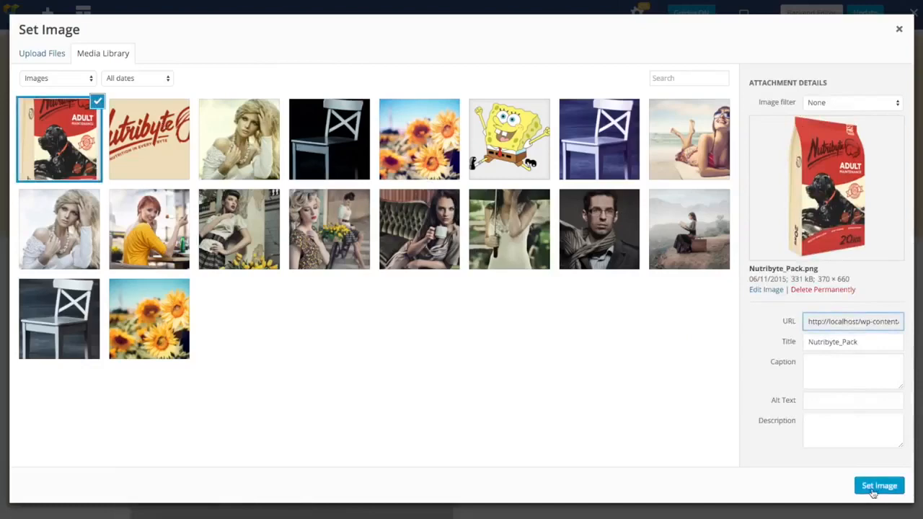
left_click(879, 486)
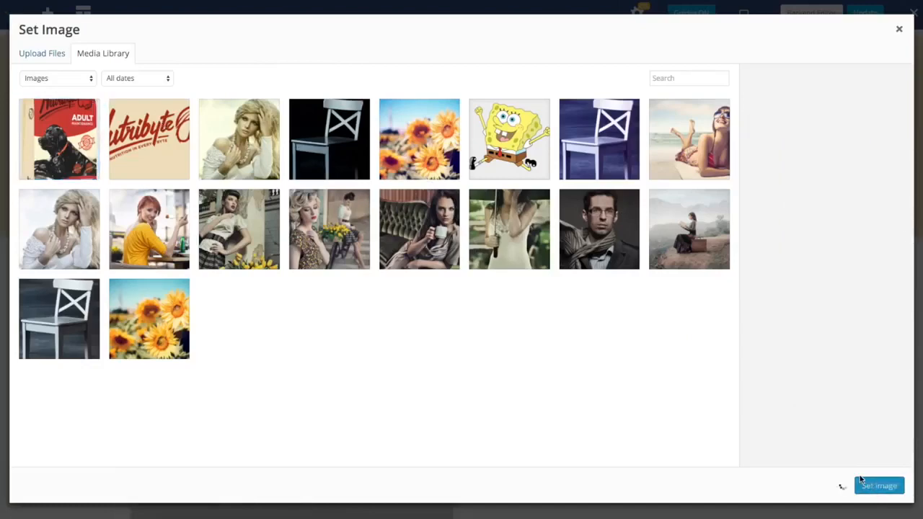
Set the image size to 'full' with Center alignment and save the image settings.
left_click(879, 486)
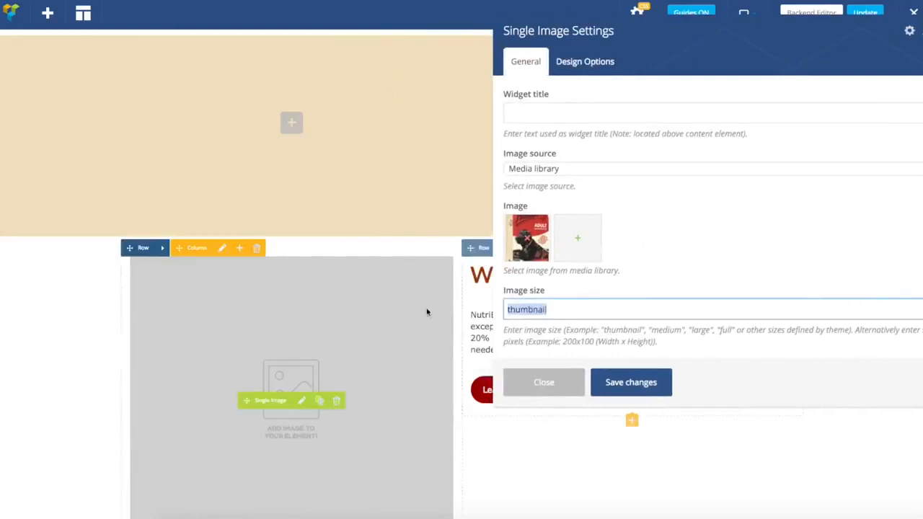
type("full")
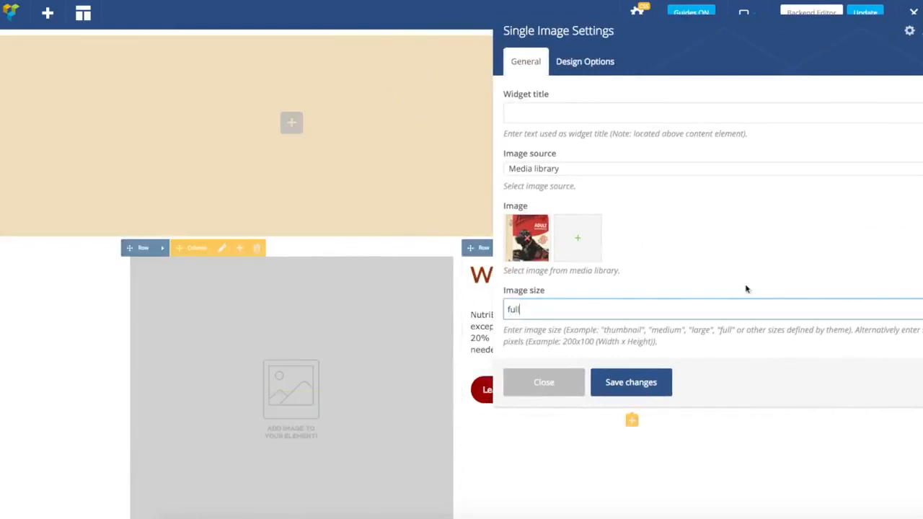
scroll("down", 3)
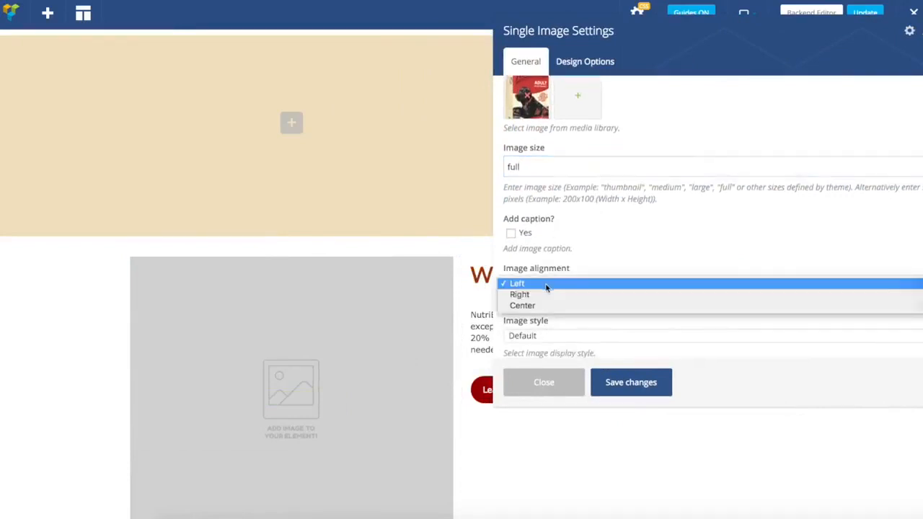
left_click(523, 305)
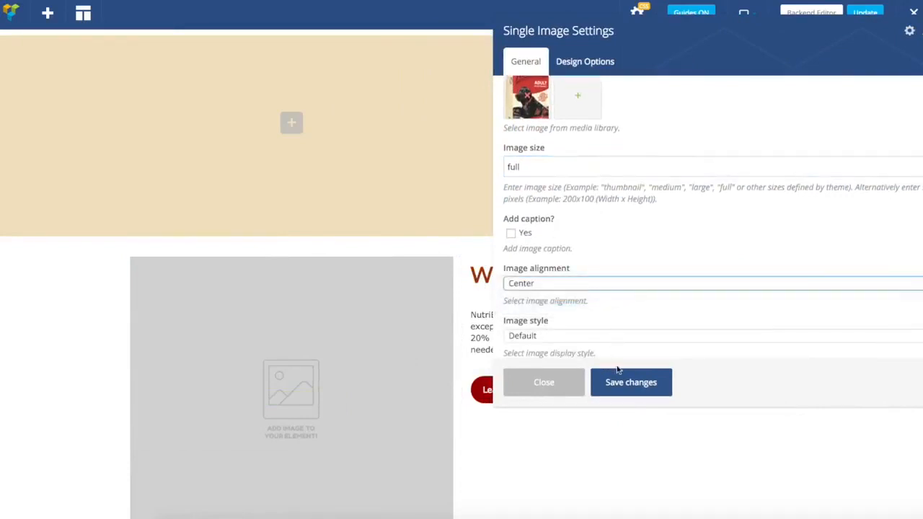
left_click(630, 382)
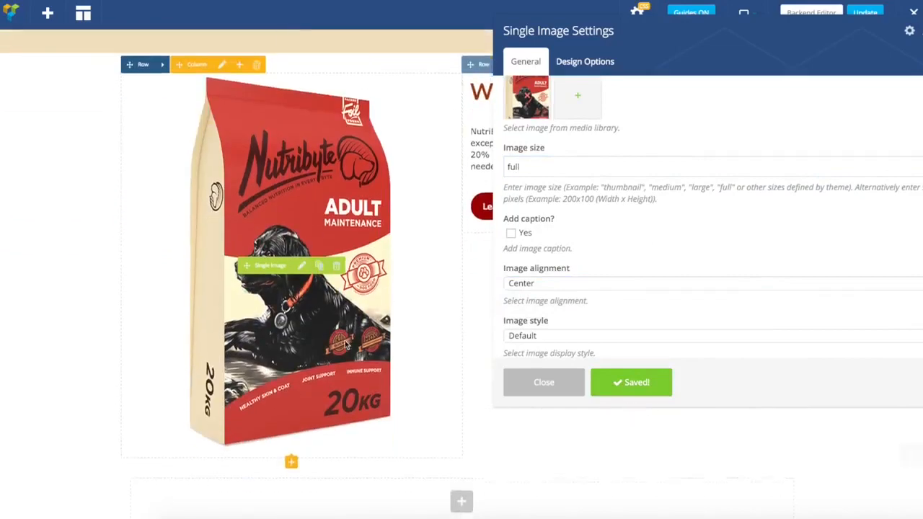
left_click(544, 382)
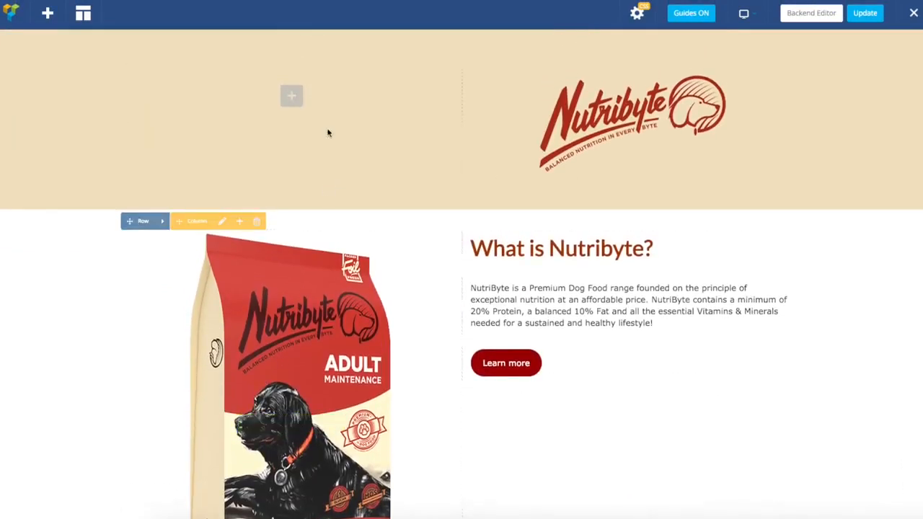
scroll("down", 3)
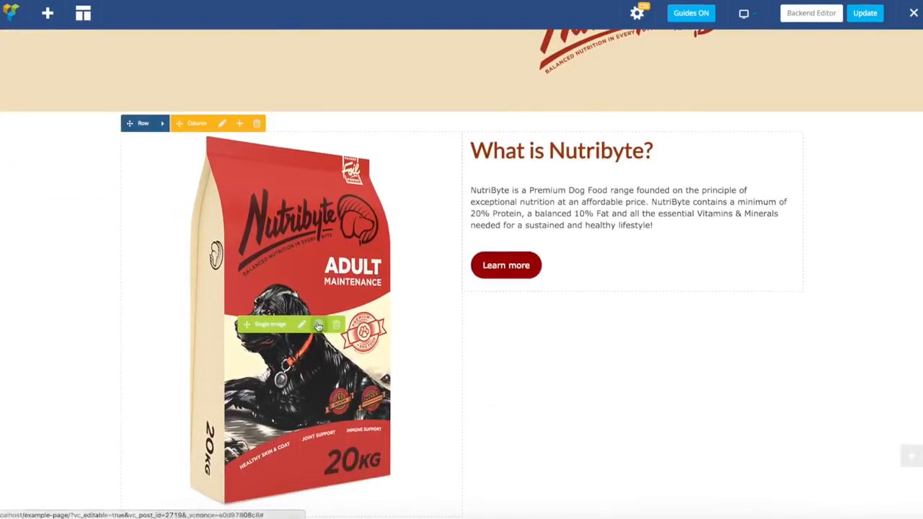
Give the pack image a -350 top margin in Design Options and save.
left_click(302, 325)
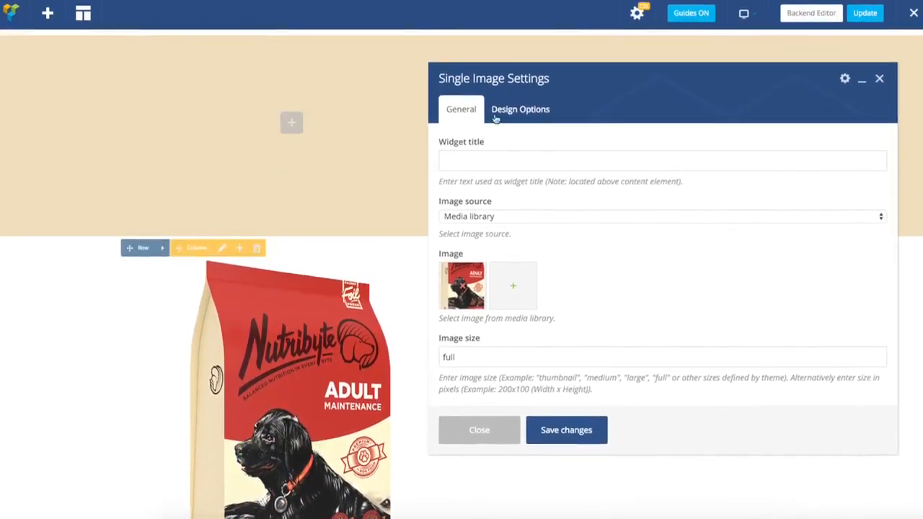
left_click(519, 109)
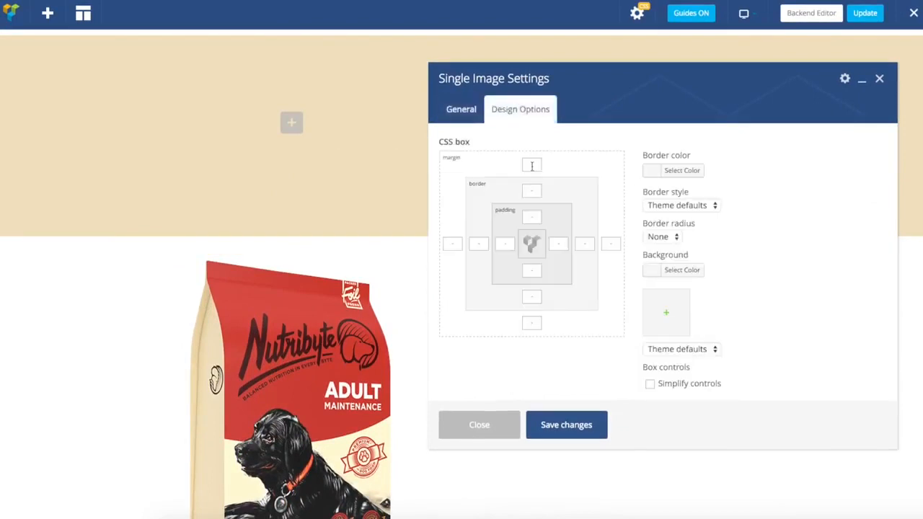
left_click(531, 165)
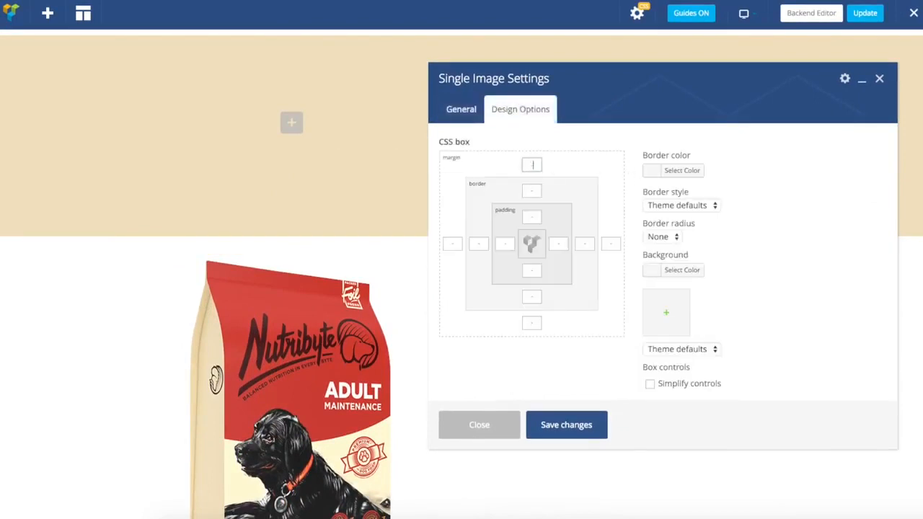
type("-350")
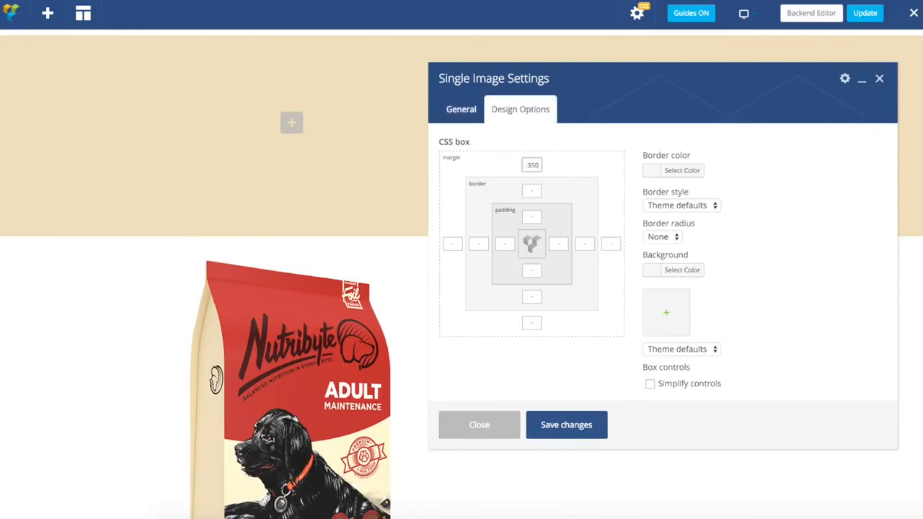
left_click(566, 425)
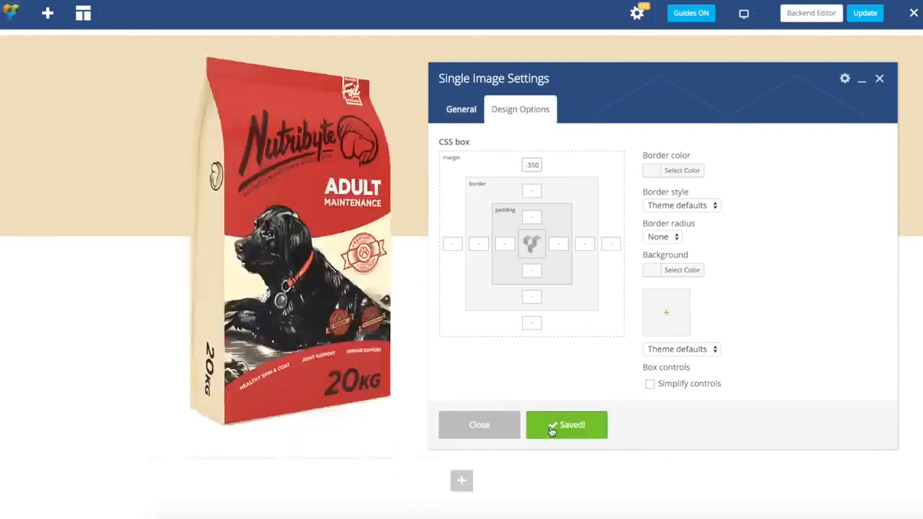
left_click(479, 424)
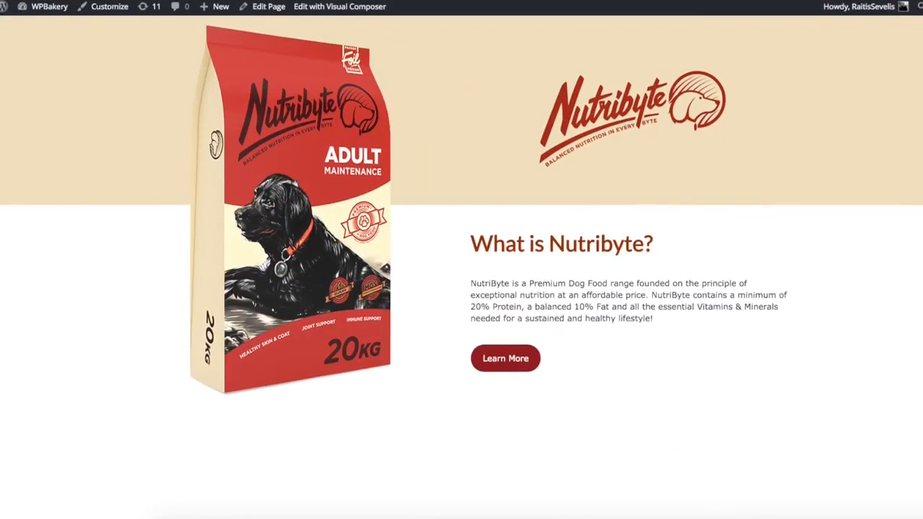
View the published page, then return to the front-end editor via Edit with Visual Composer.
left_click(339, 7)
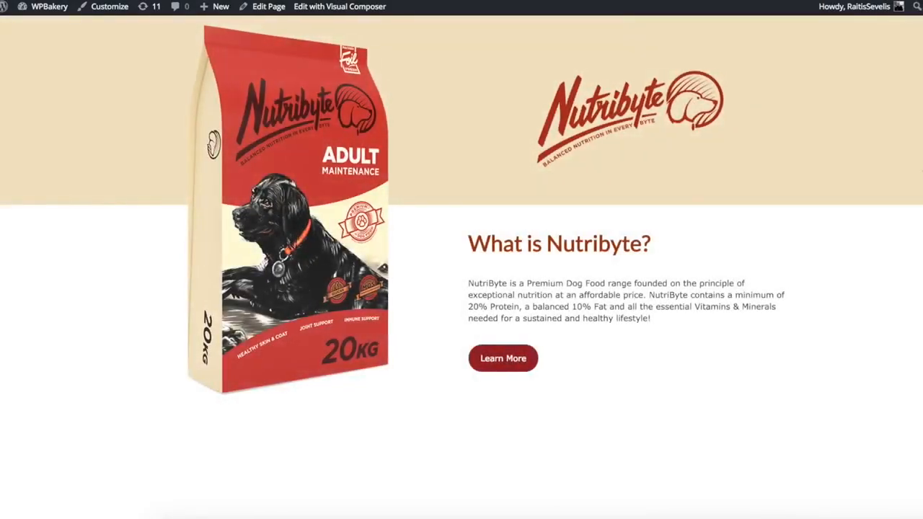
left_click(339, 6)
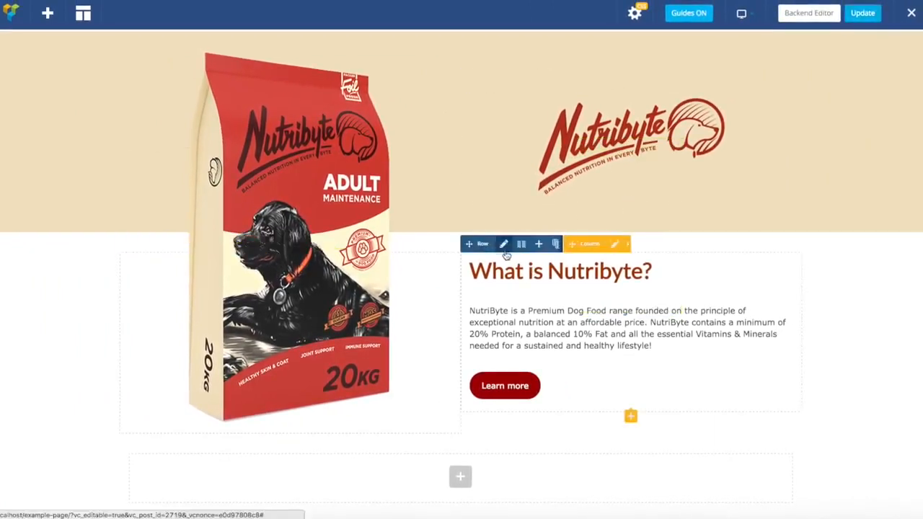
Change the content row's custom layout to 1/2 + 1/2 + 1/2 and update it.
left_click(503, 244)
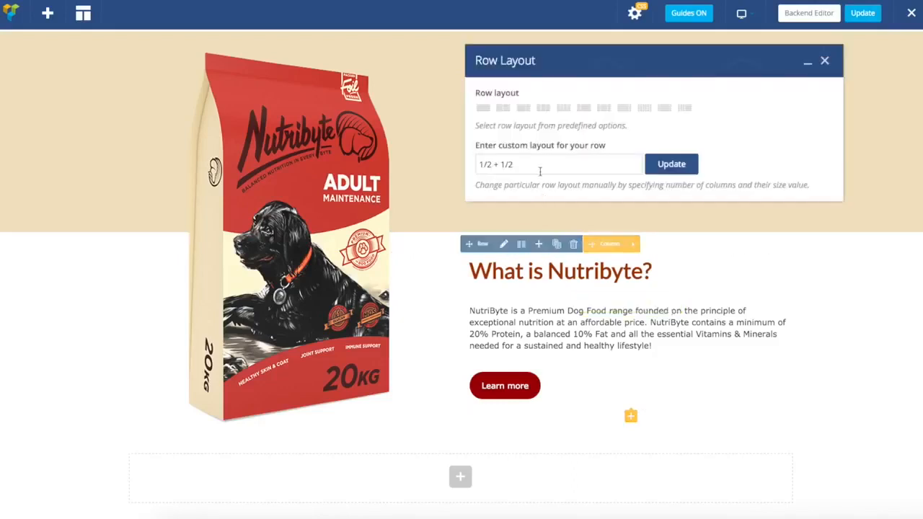
left_click(559, 164)
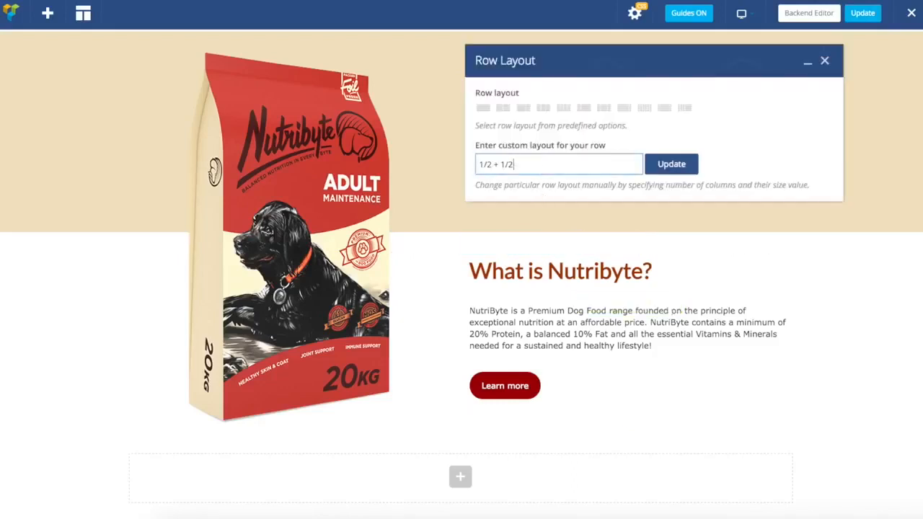
type("+ 1/2")
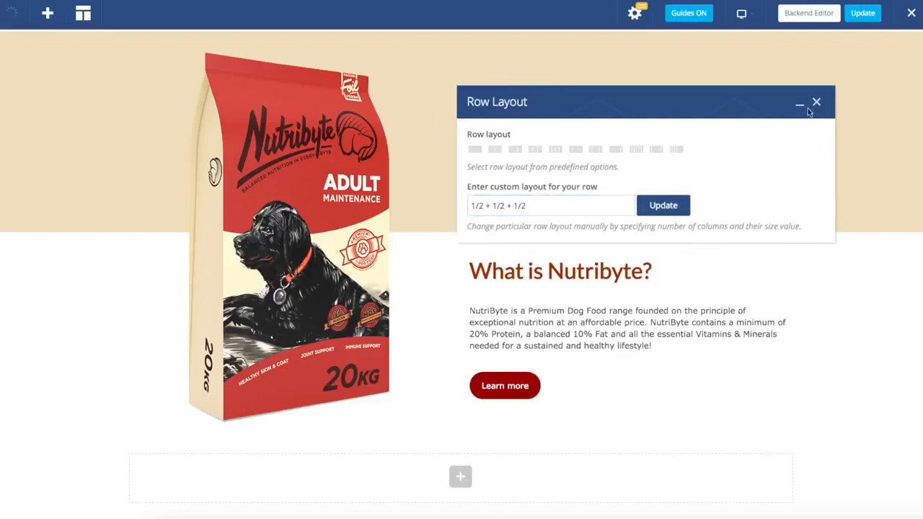
left_click(816, 102)
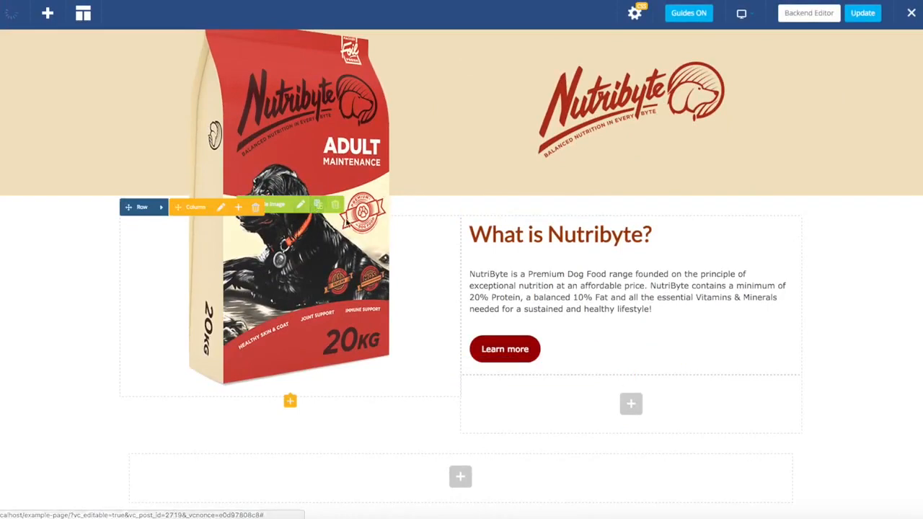
Clone the pack image into the new column, clear its top margin and set size to medium.
left_click(318, 205)
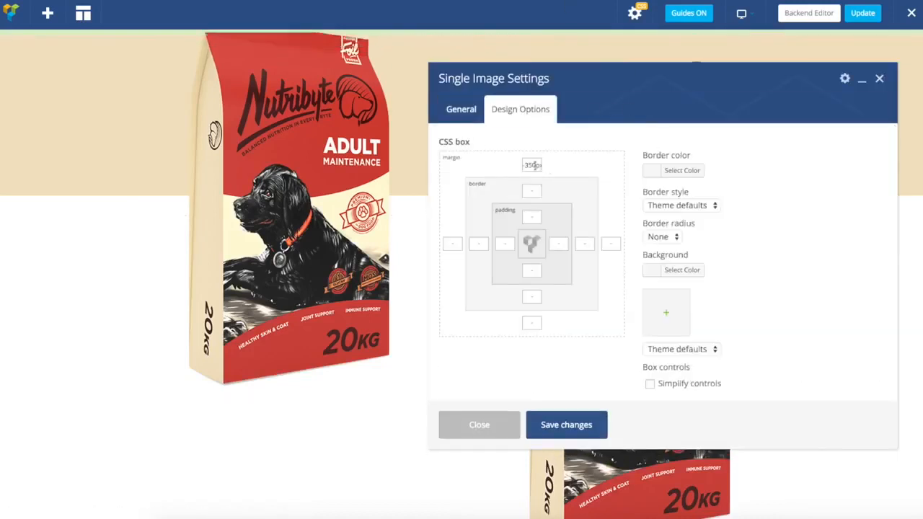
left_click(532, 164)
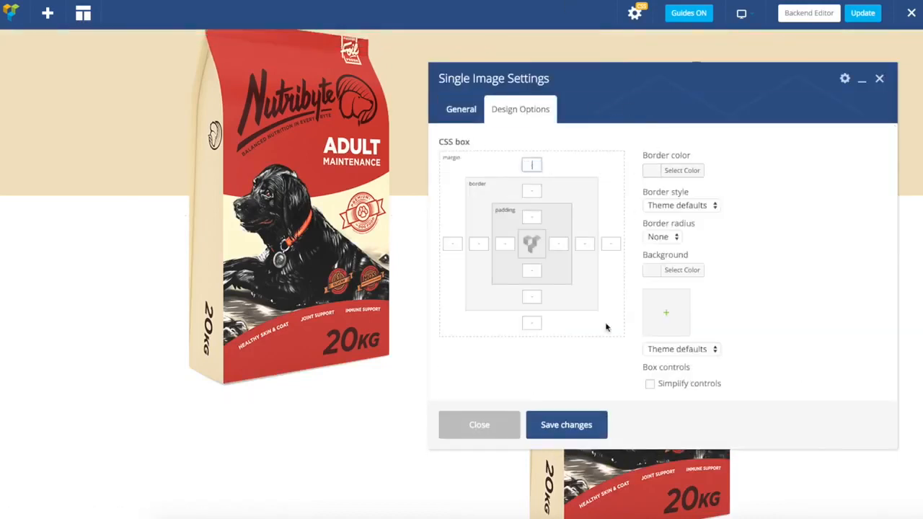
left_click(461, 109)
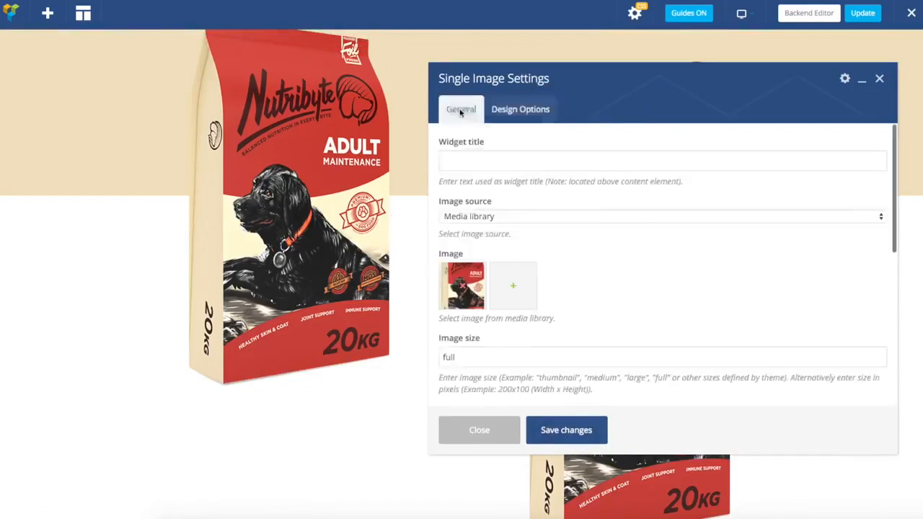
type("m")
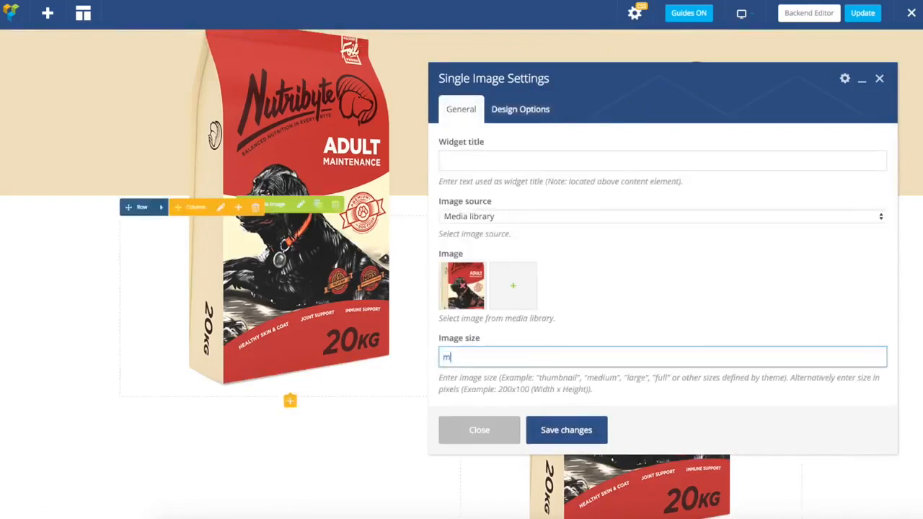
type("e")
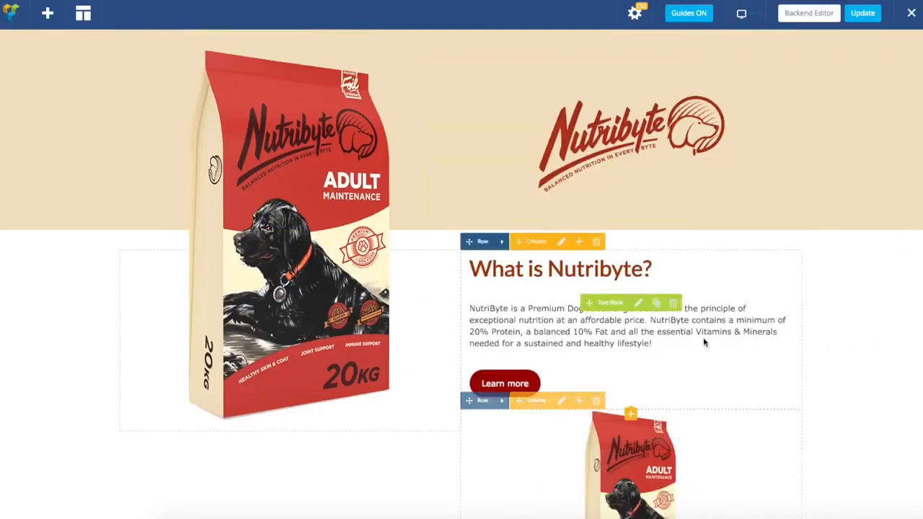
Drag the small pack image column above the heading and paragraph column.
scroll("down", 3)
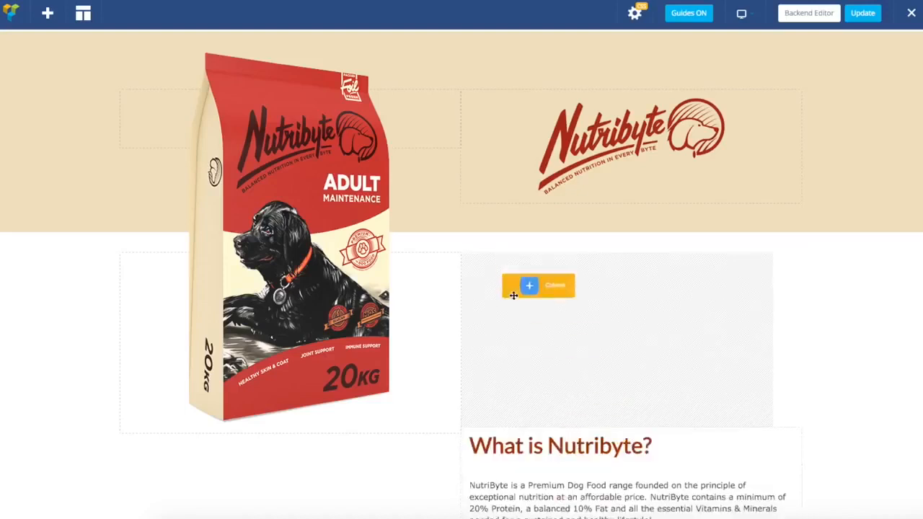
scroll("down", 3)
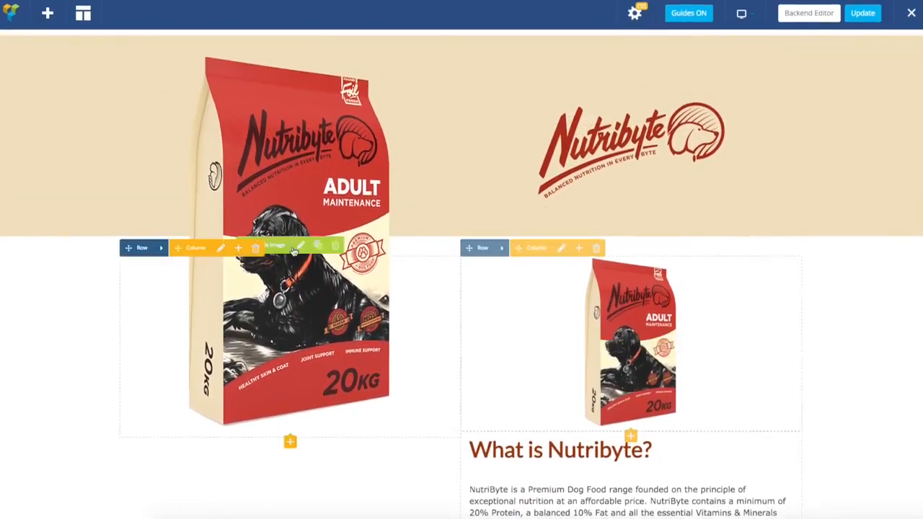
scroll("down", 3)
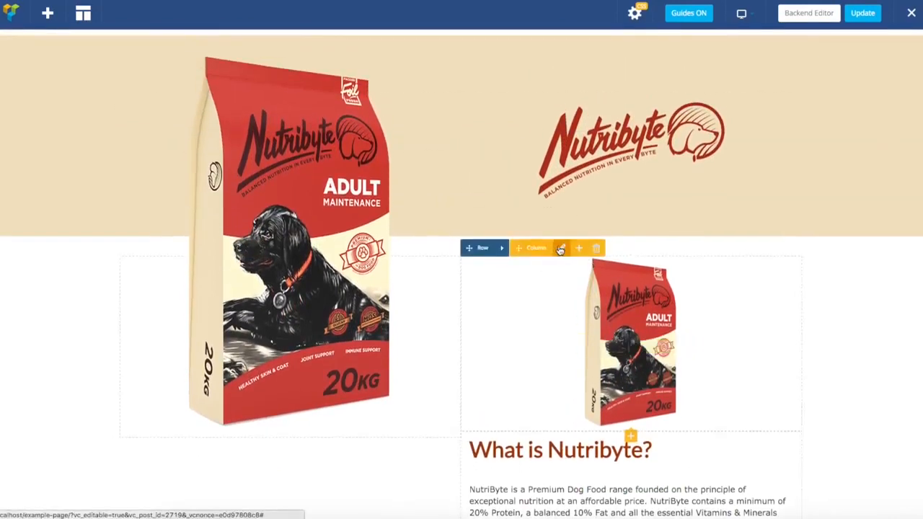
Hide the small pack column on desktop, laptop and tablet in Responsive Options and save.
left_click(561, 247)
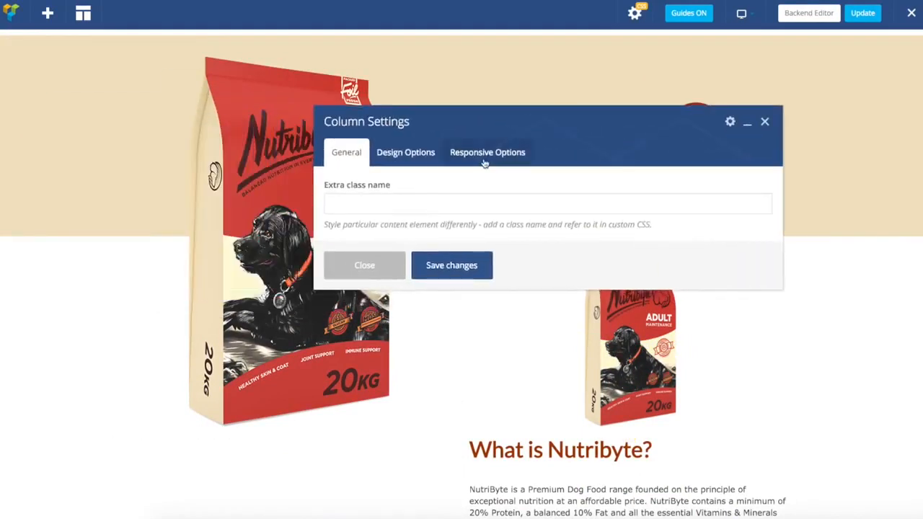
left_click(488, 153)
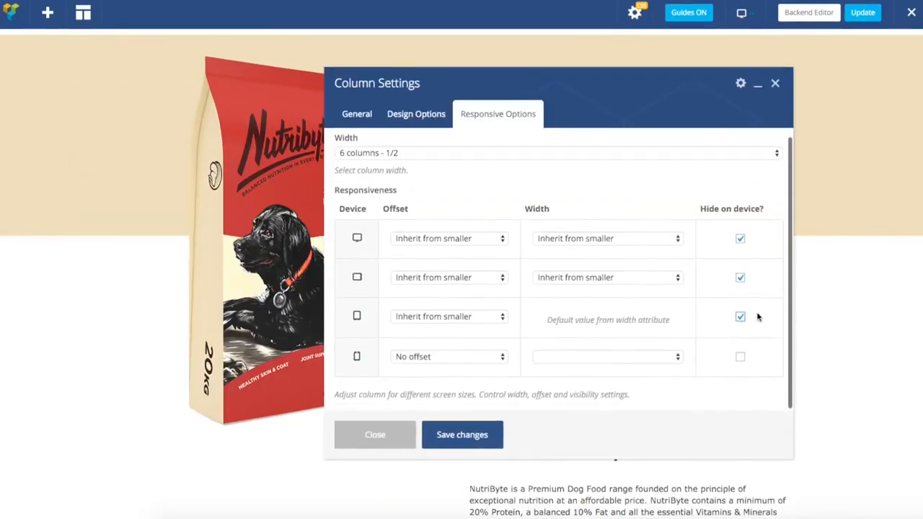
left_click(461, 434)
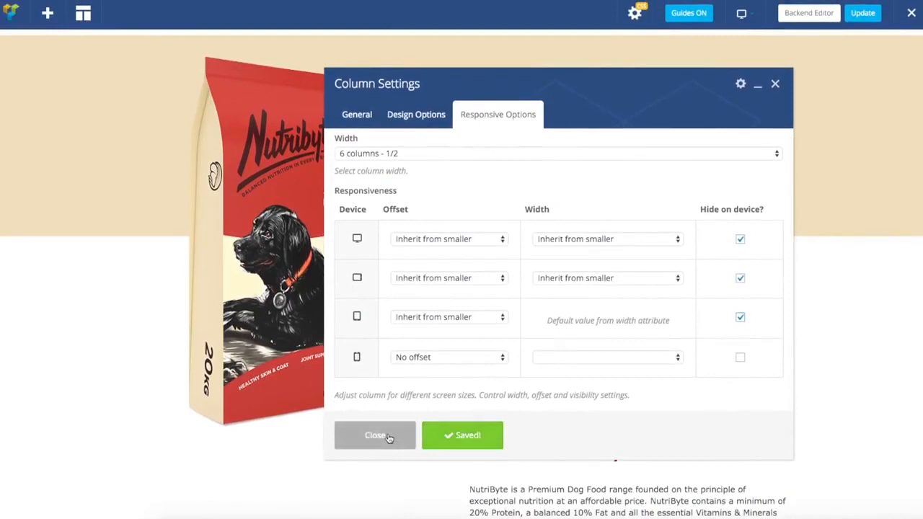
left_click(374, 435)
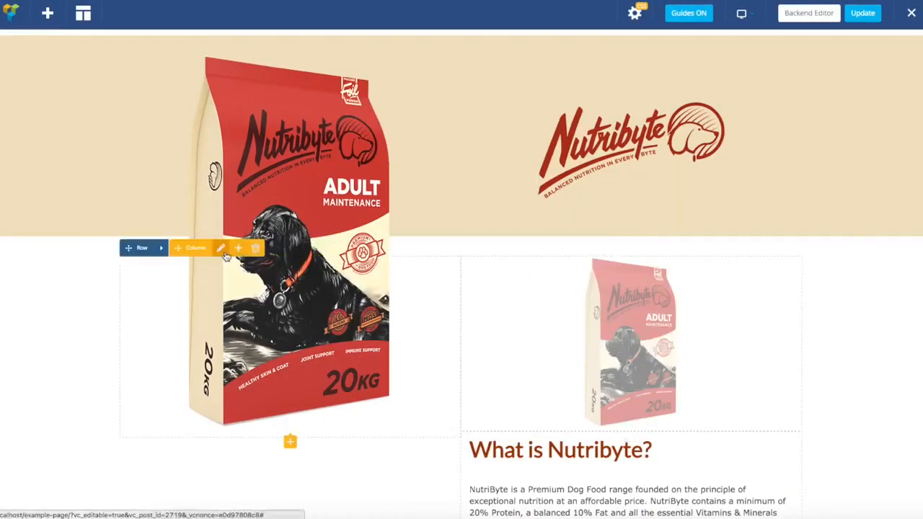
Hide the large pack column on mobile in Responsive Options and save.
left_click(220, 247)
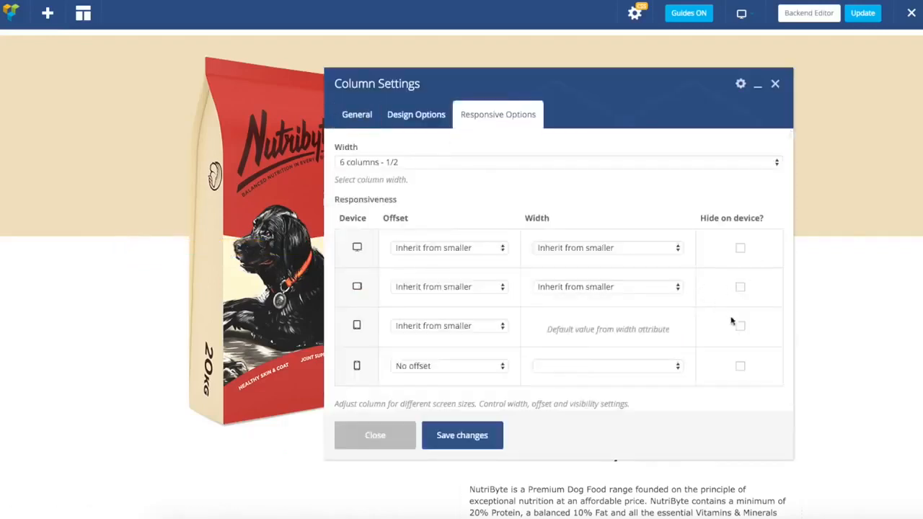
mouse_move(742, 370)
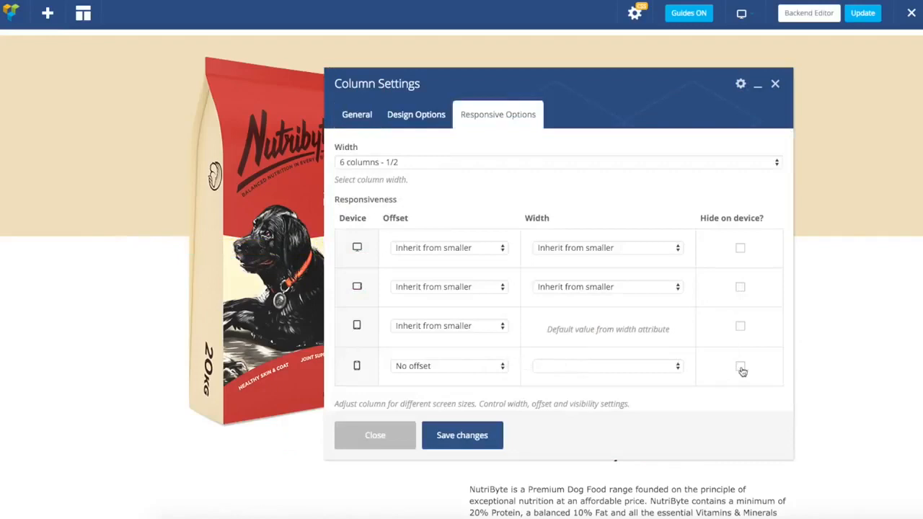
left_click(740, 365)
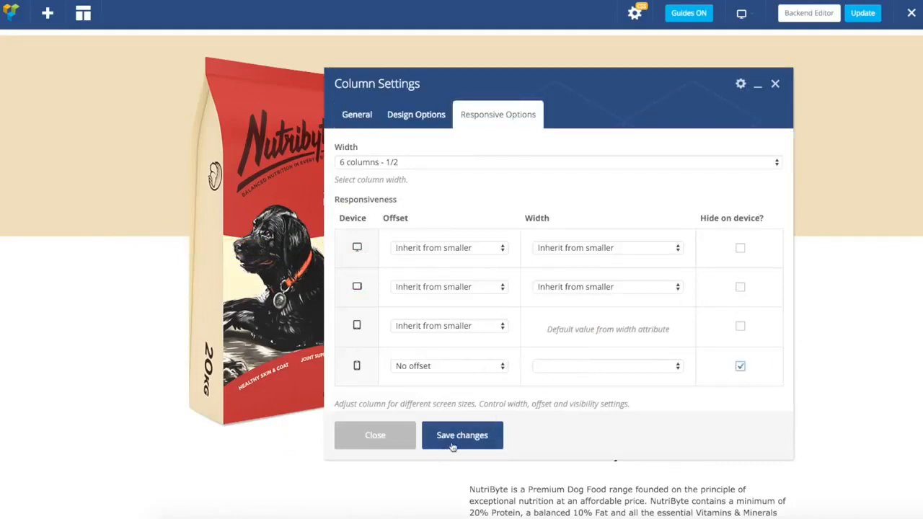
left_click(461, 435)
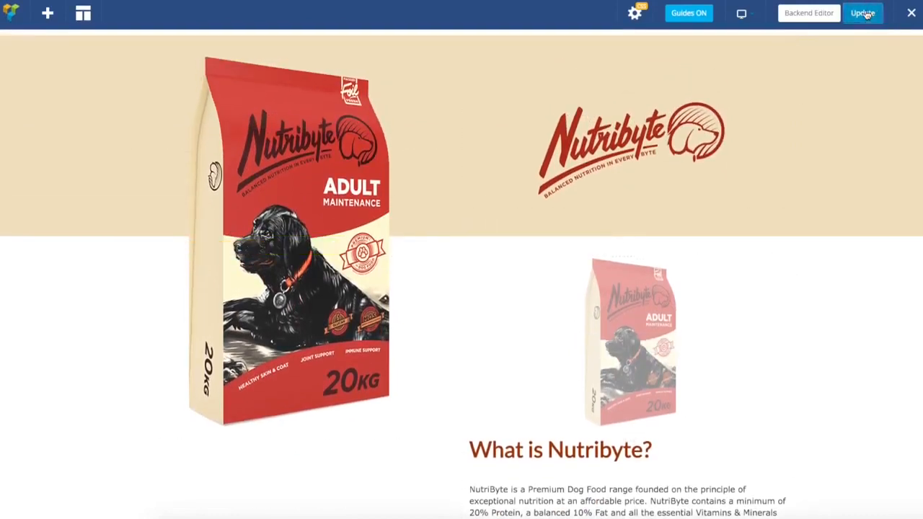
Update the page and view the published Nutribyte layout on the front end.
left_click(862, 13)
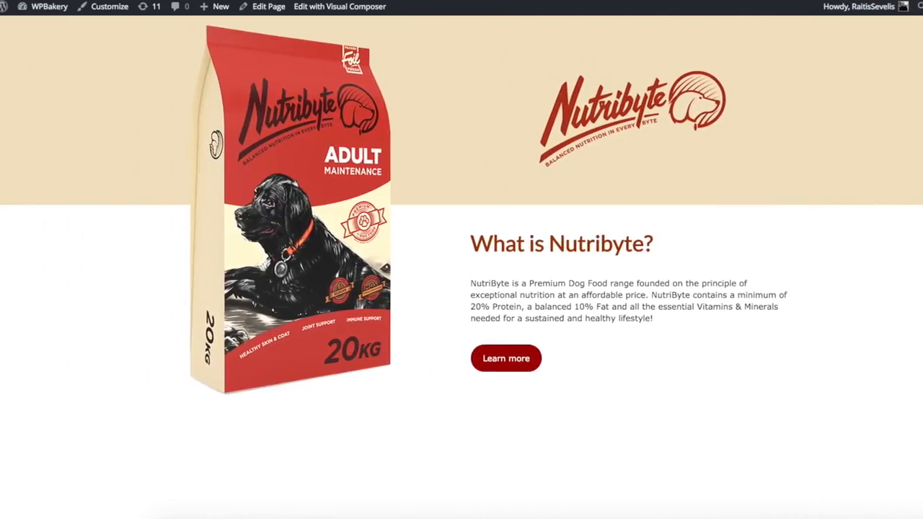
left_click(339, 6)
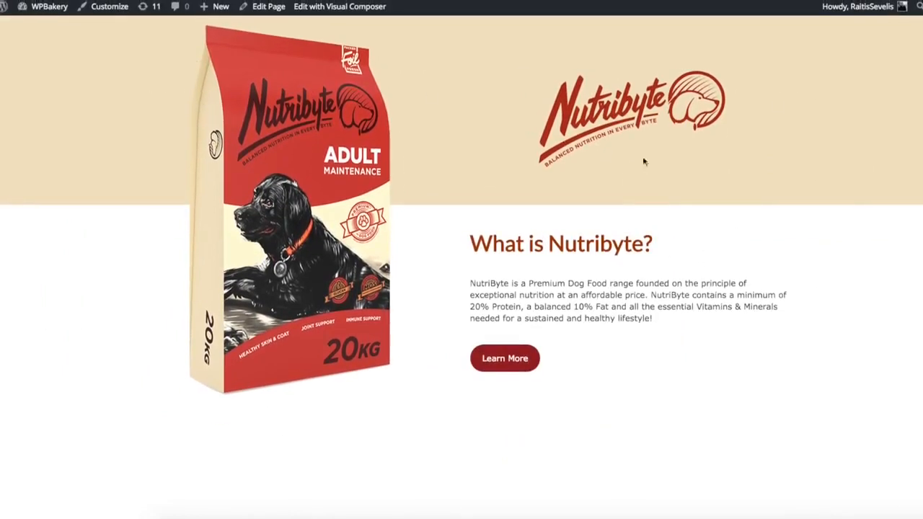
mouse_move(691, 239)
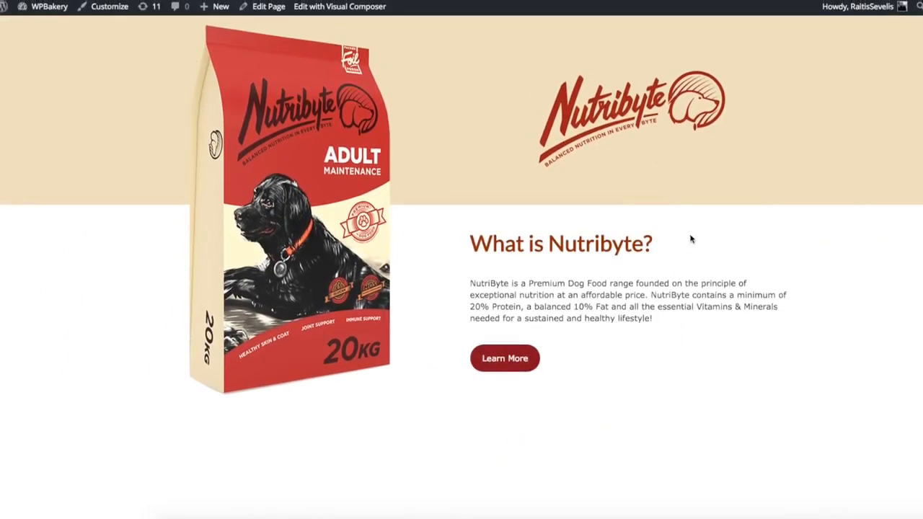
mouse_move(496, 181)
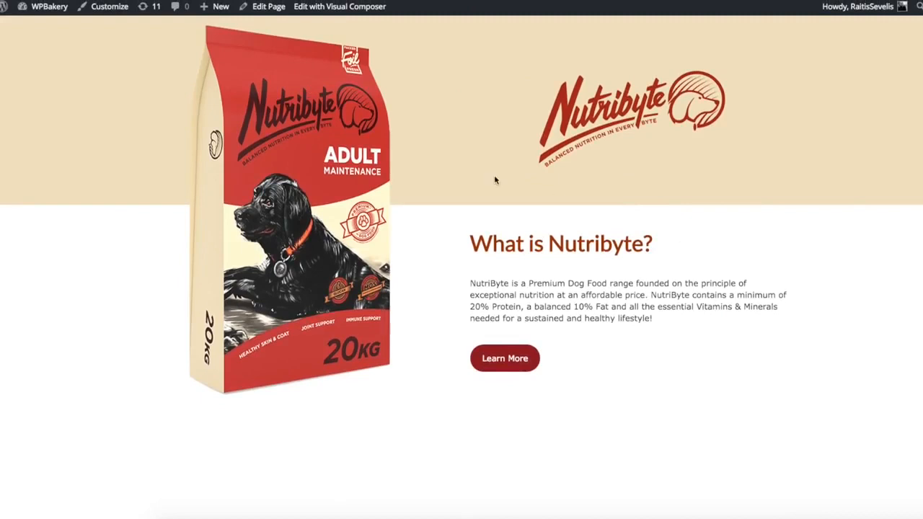
mouse_move(450, 207)
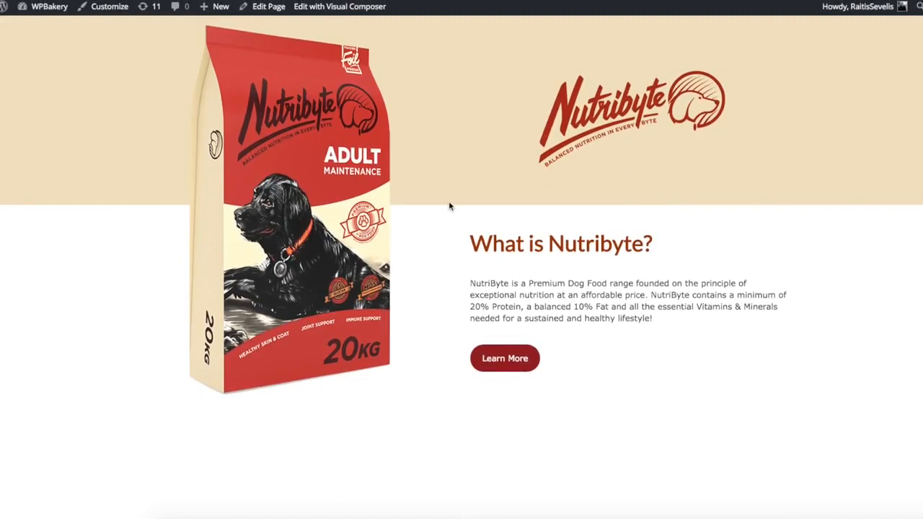